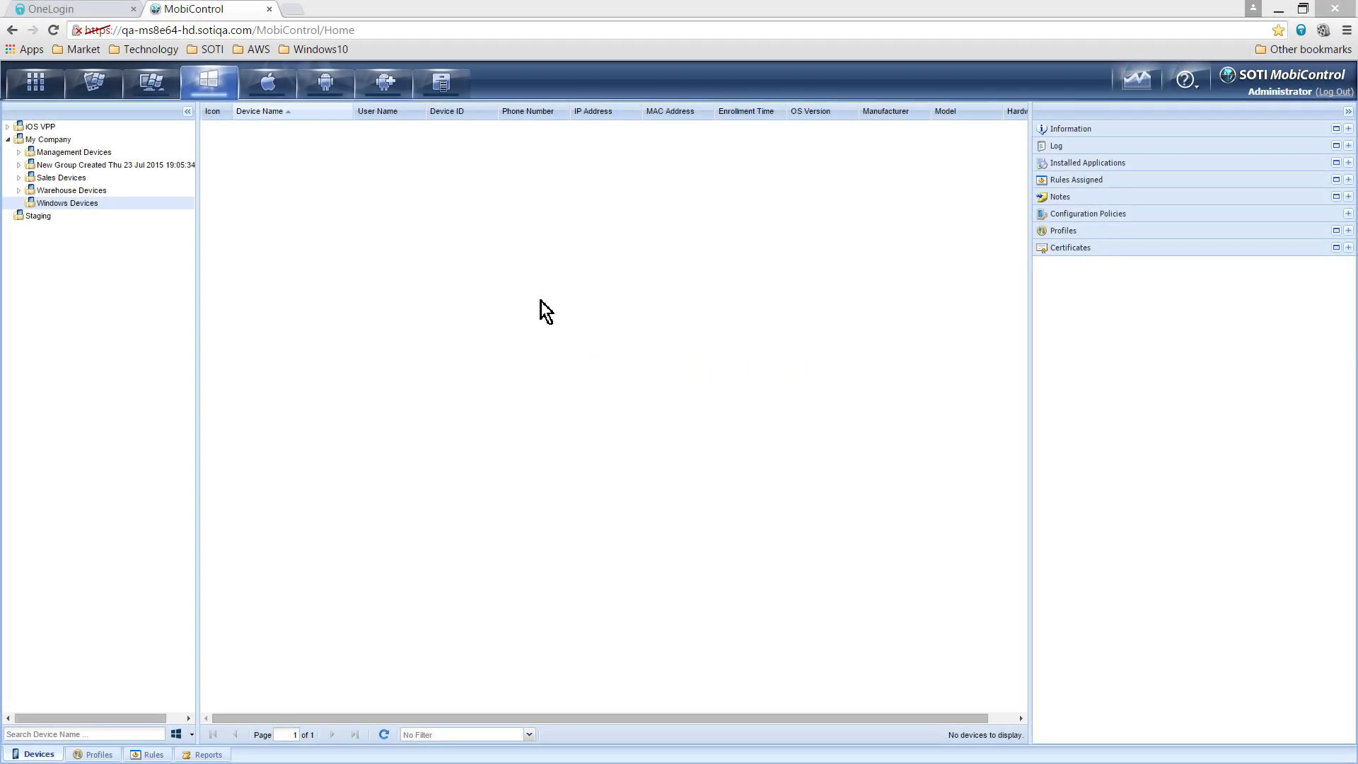
{"action": "mouse_move", "coordinate": [201, 88]}
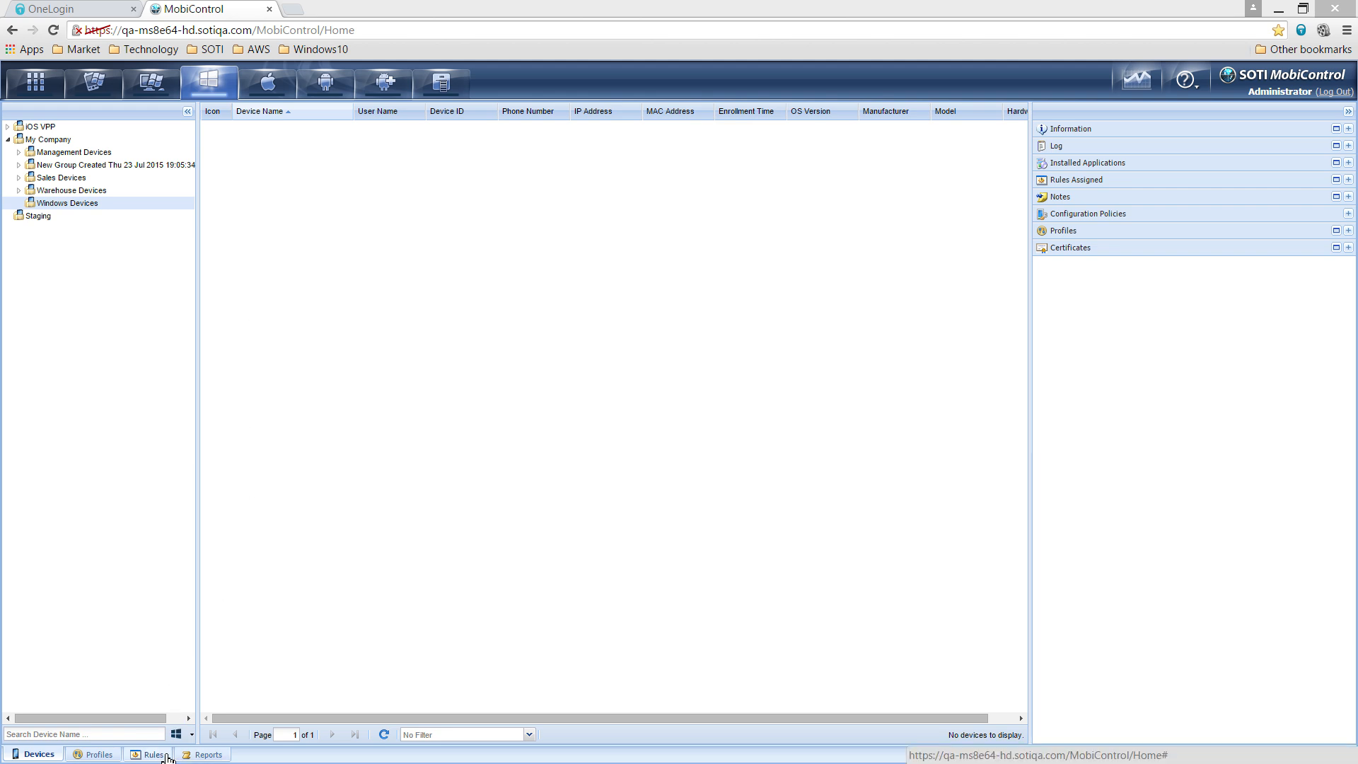
Show the enrollment rules and select the Windows 10 Devices add-devices rule
{"action": "left_click", "coordinate": [149, 754]}
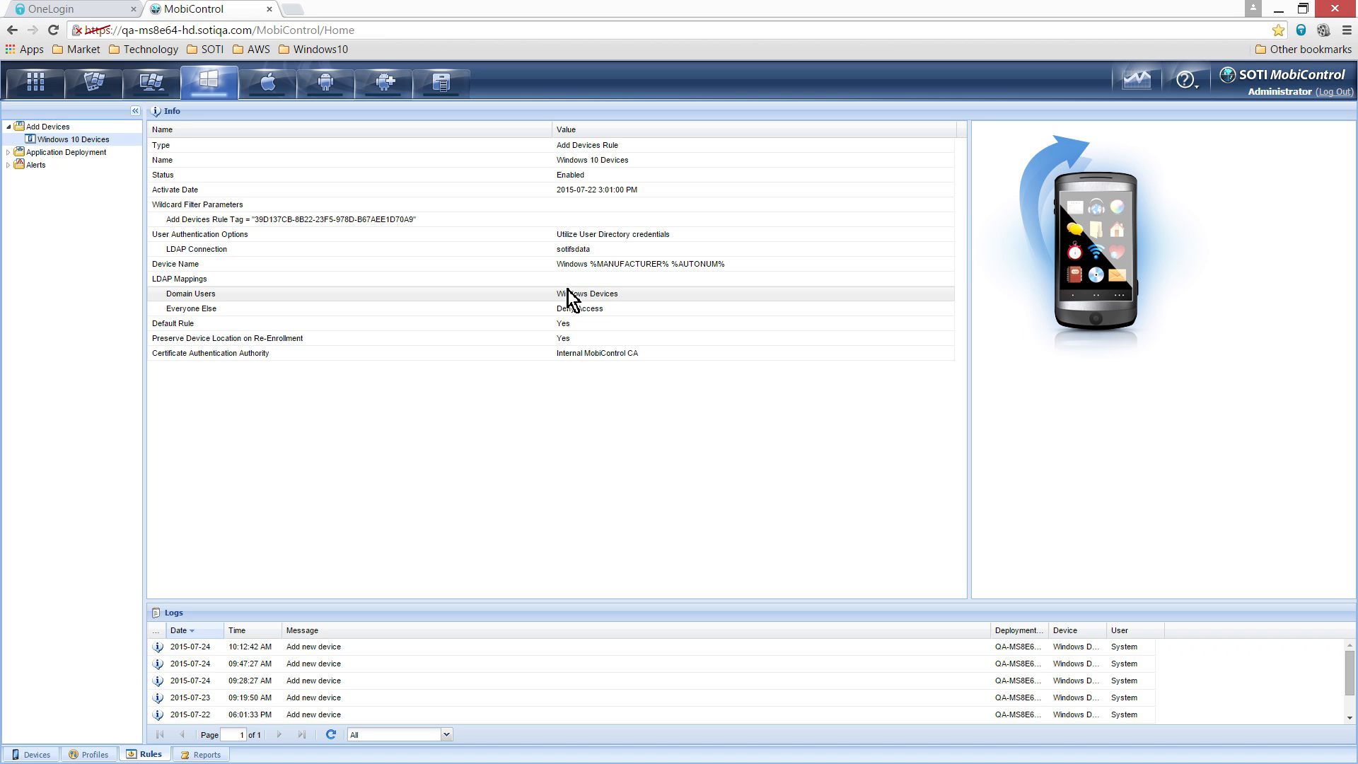
{"action": "mouse_move", "coordinate": [470, 331]}
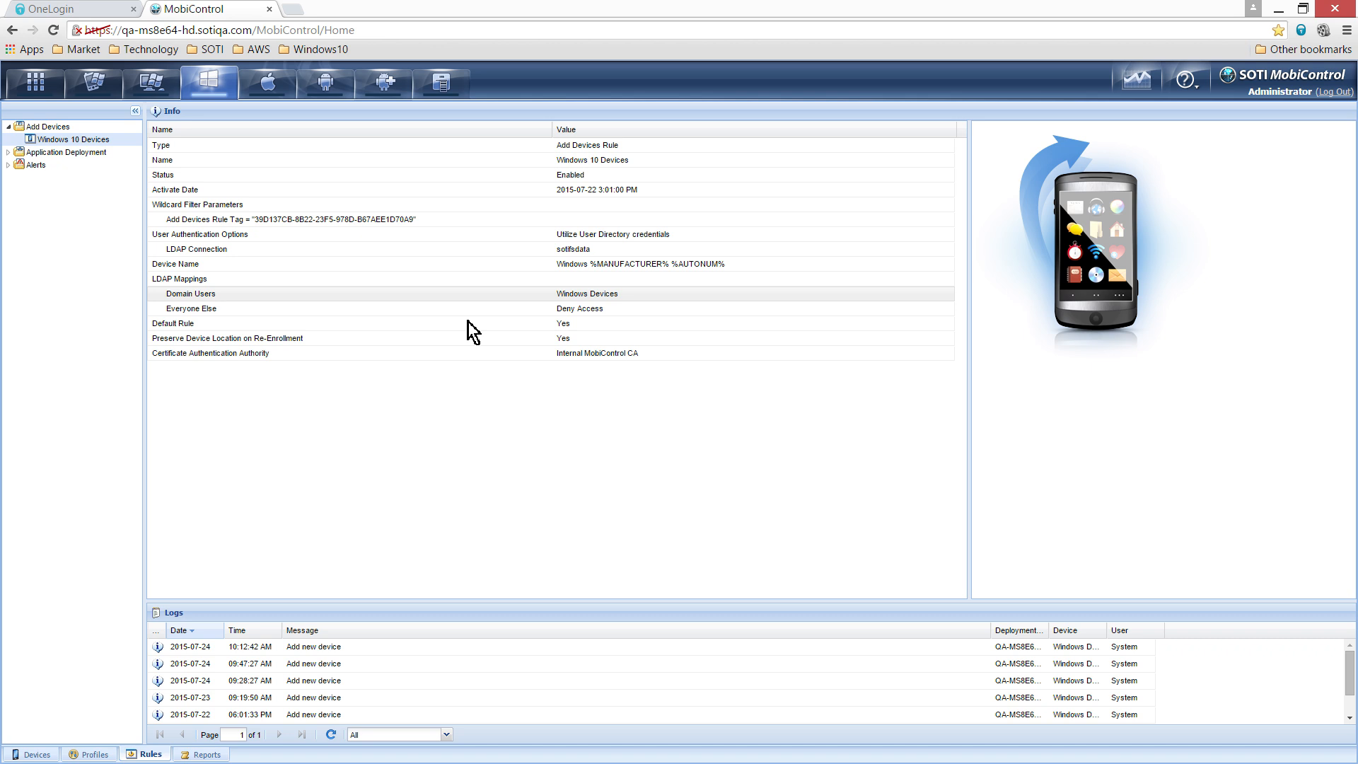
Reach Settings > Accounts > Work access on the remote PC and start Connect
{"action": "left_click", "coordinate": [31, 754]}
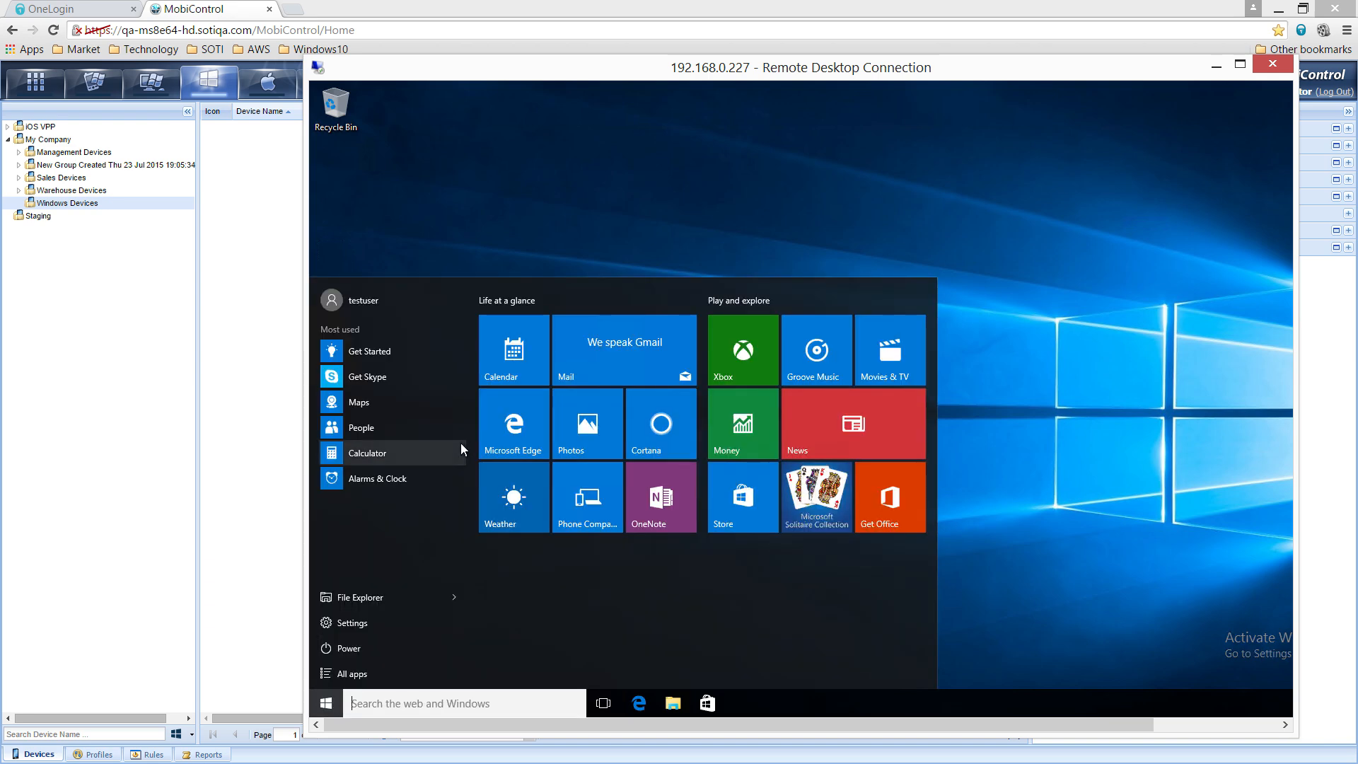
{"action": "left_click", "coordinate": [352, 623]}
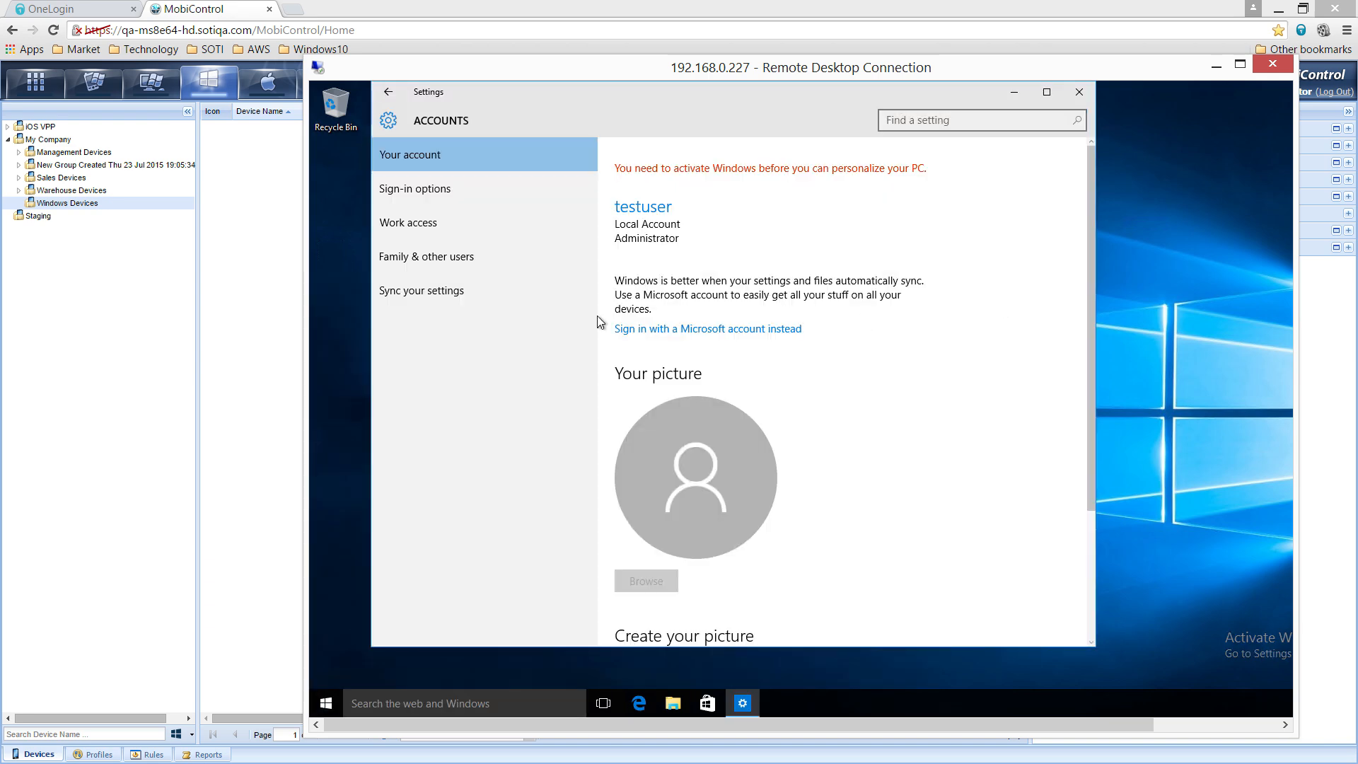
{"action": "left_click", "coordinate": [408, 223]}
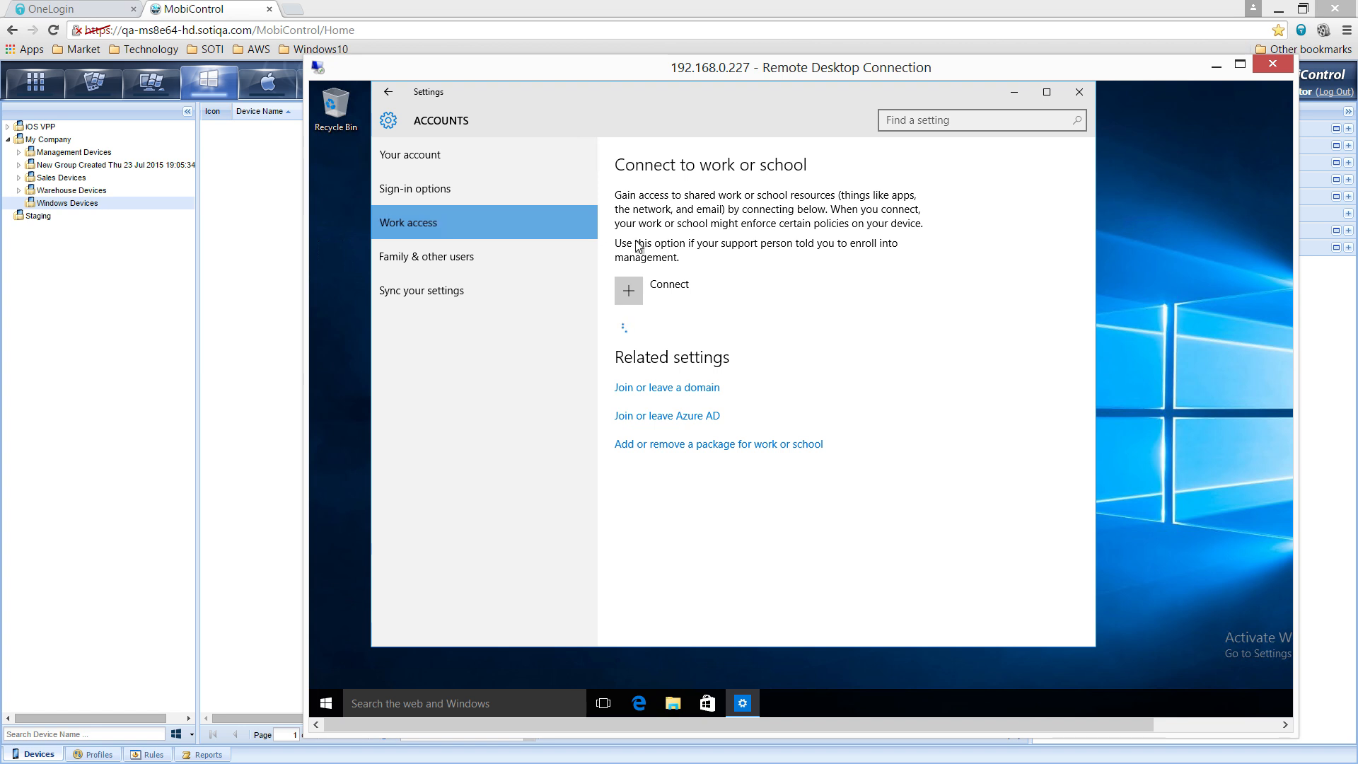
{"action": "left_click", "coordinate": [628, 292]}
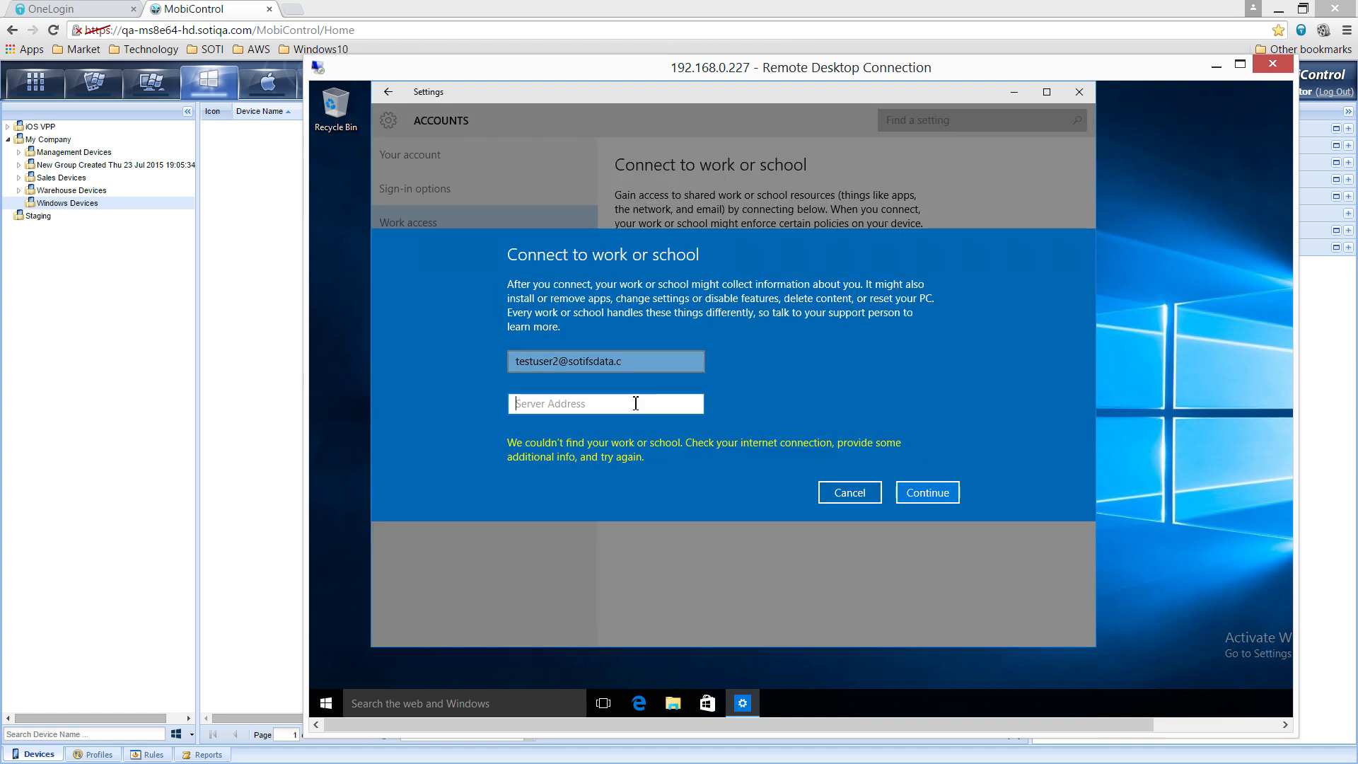
Enroll the PC against server qa-ms8e64-hd.sotiqa.com and finish so MobiControl appears under Work access
{"action": "type", "text": "qa-ms8e64-hd.sotiqa.com"}
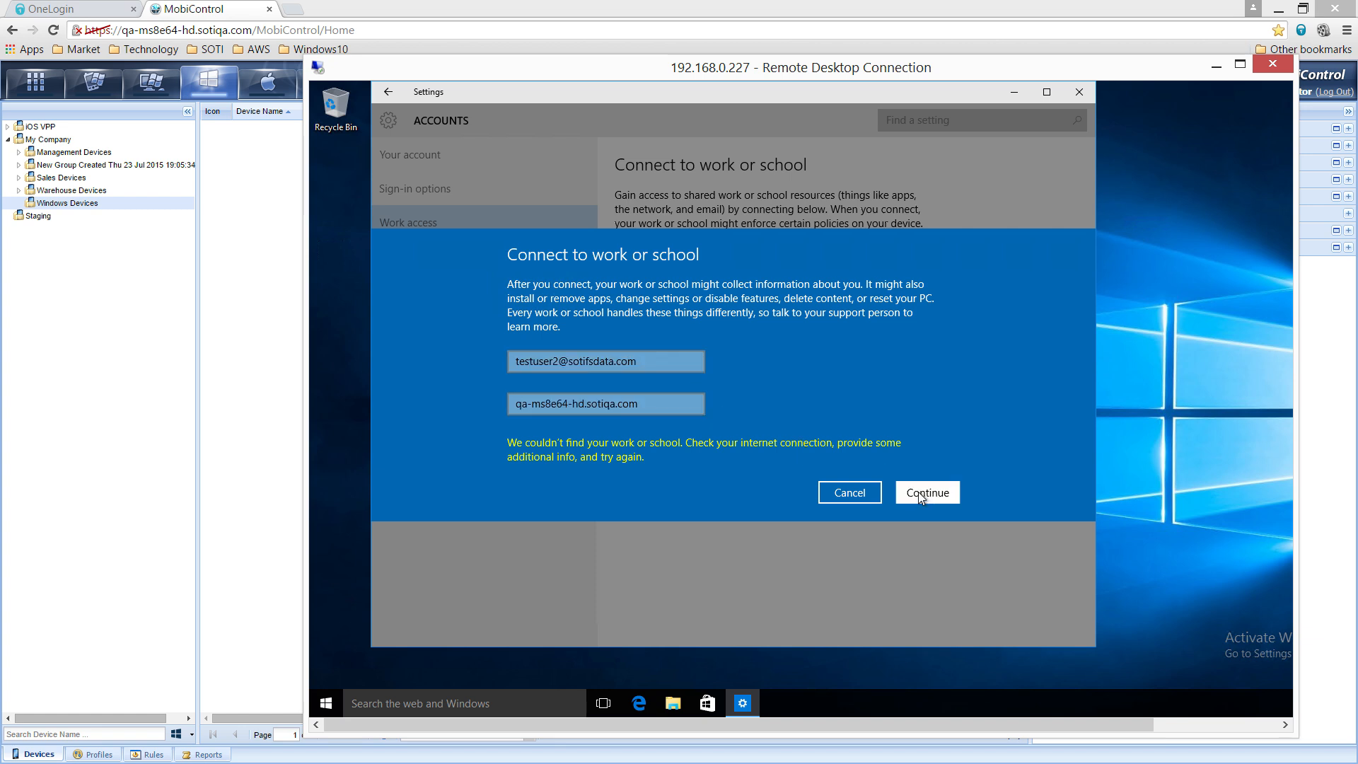
{"action": "left_click", "coordinate": [926, 492]}
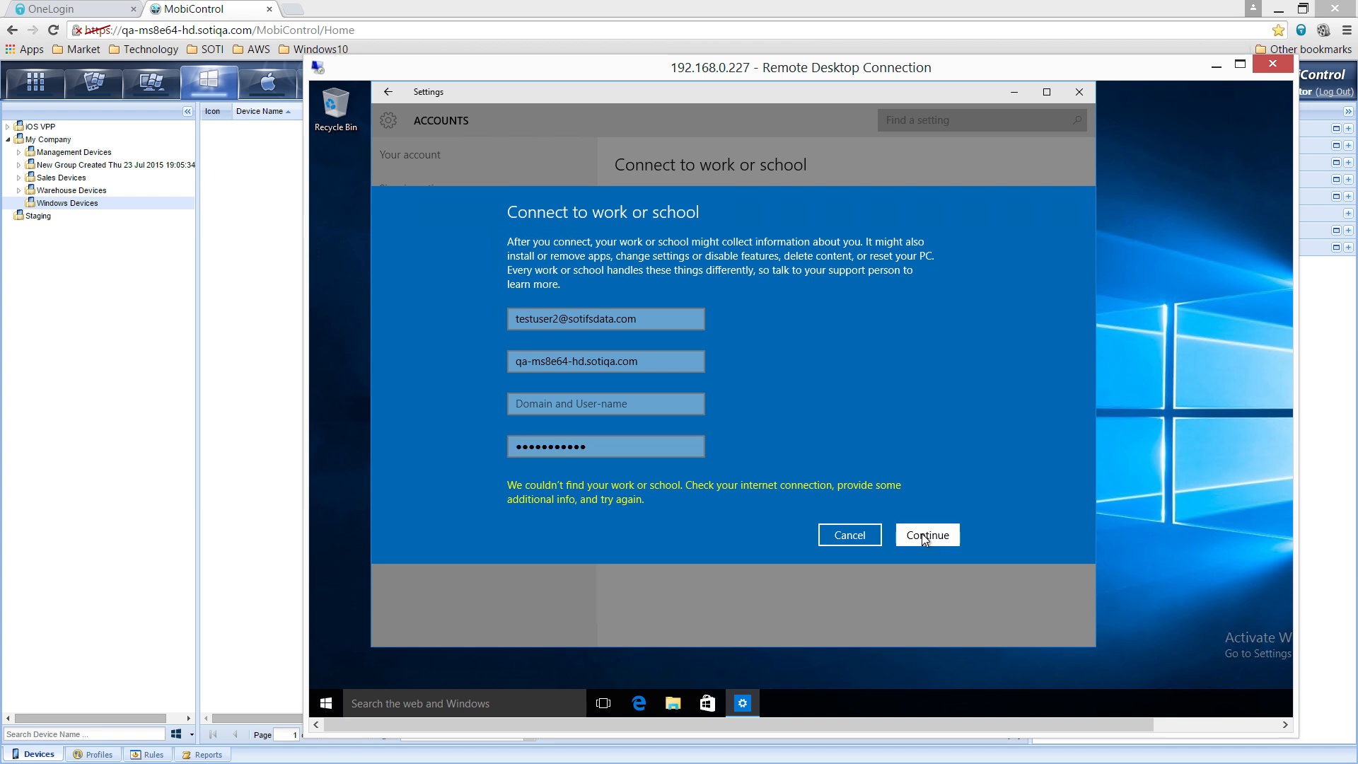
{"action": "left_click", "coordinate": [926, 534]}
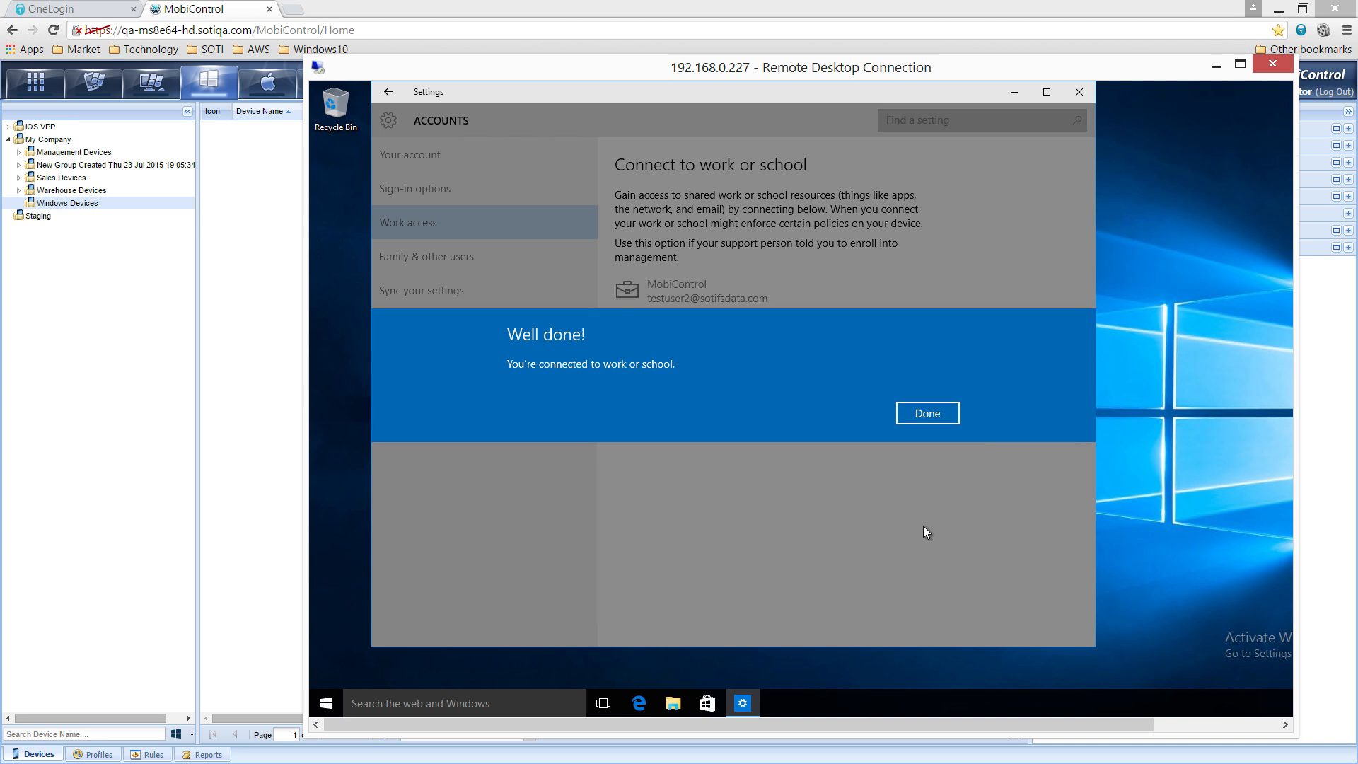
{"action": "left_click", "coordinate": [927, 413]}
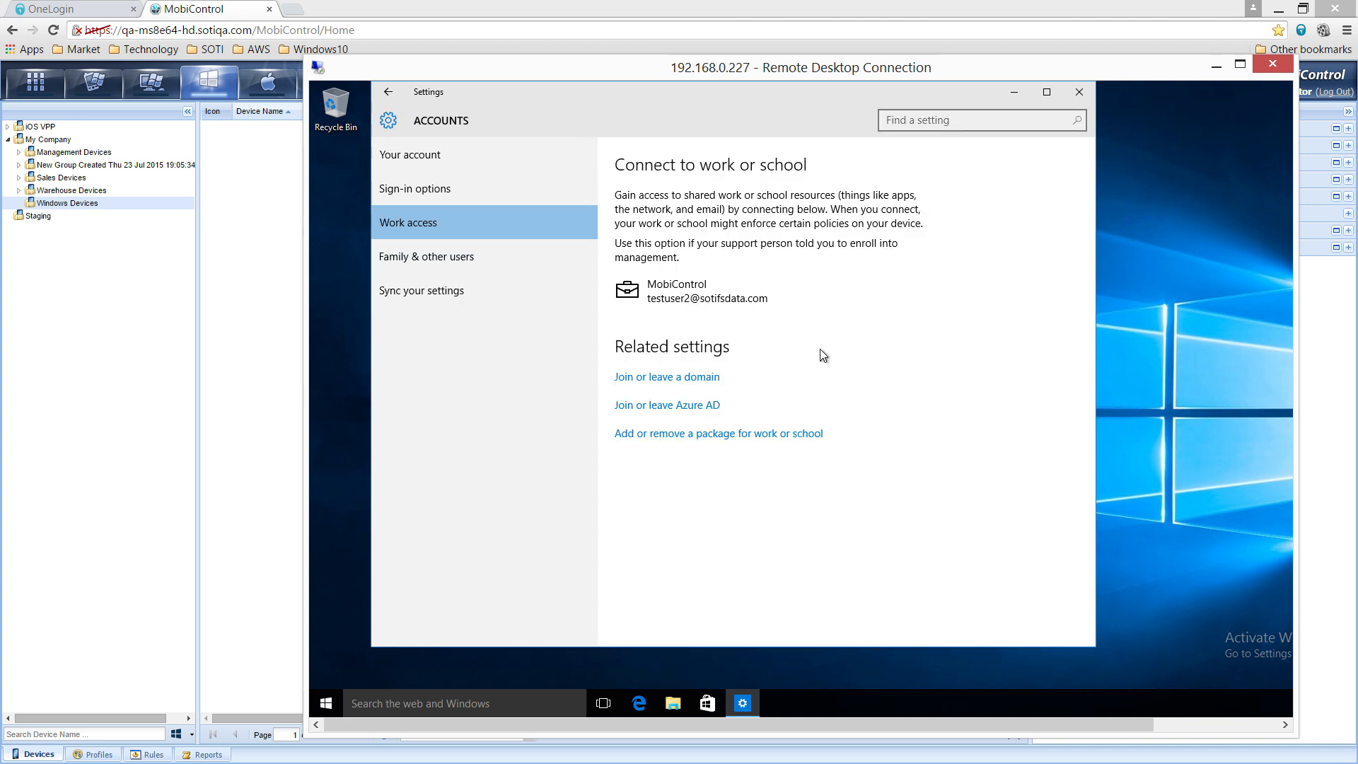
{"action": "mouse_move", "coordinate": [786, 298]}
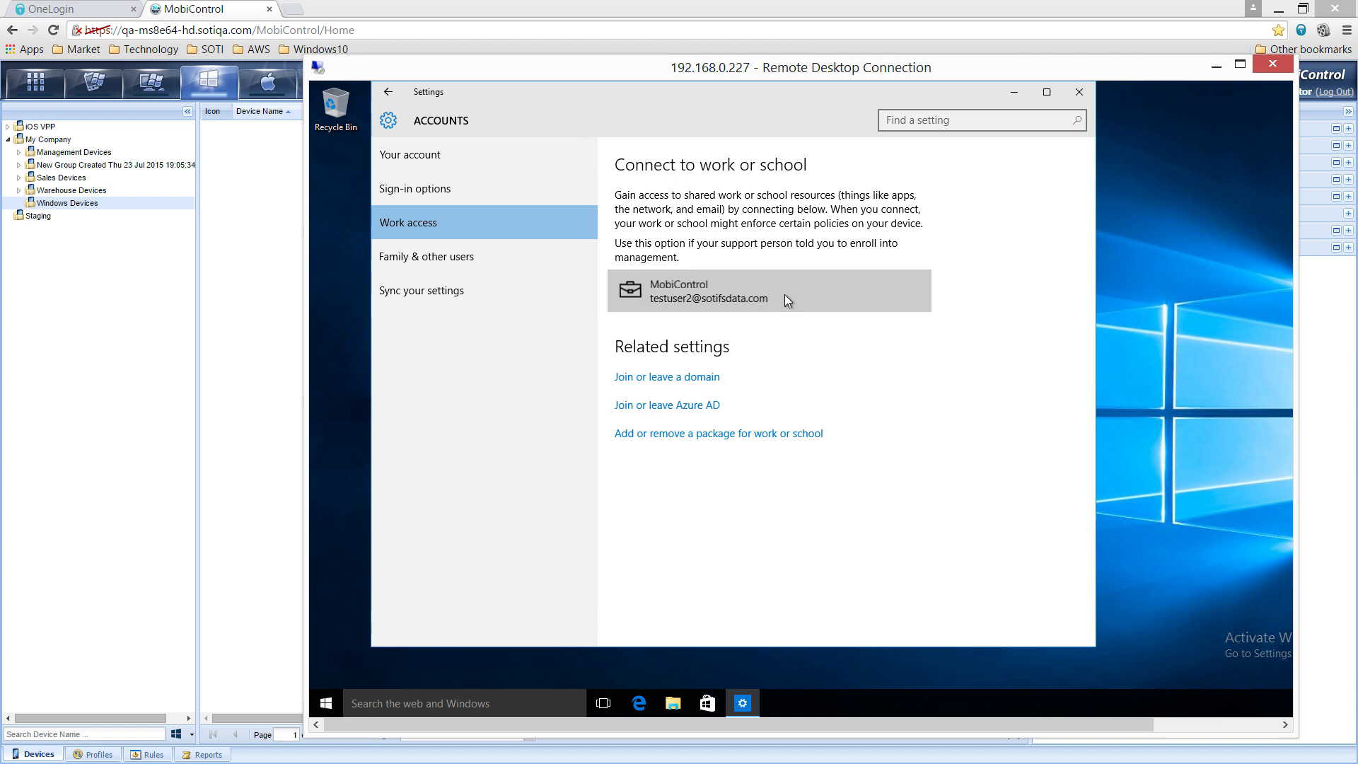
Check Mail and the Removable Disk (E:), then return to the MobiControl enrollment rule view
{"action": "left_click", "coordinate": [771, 294]}
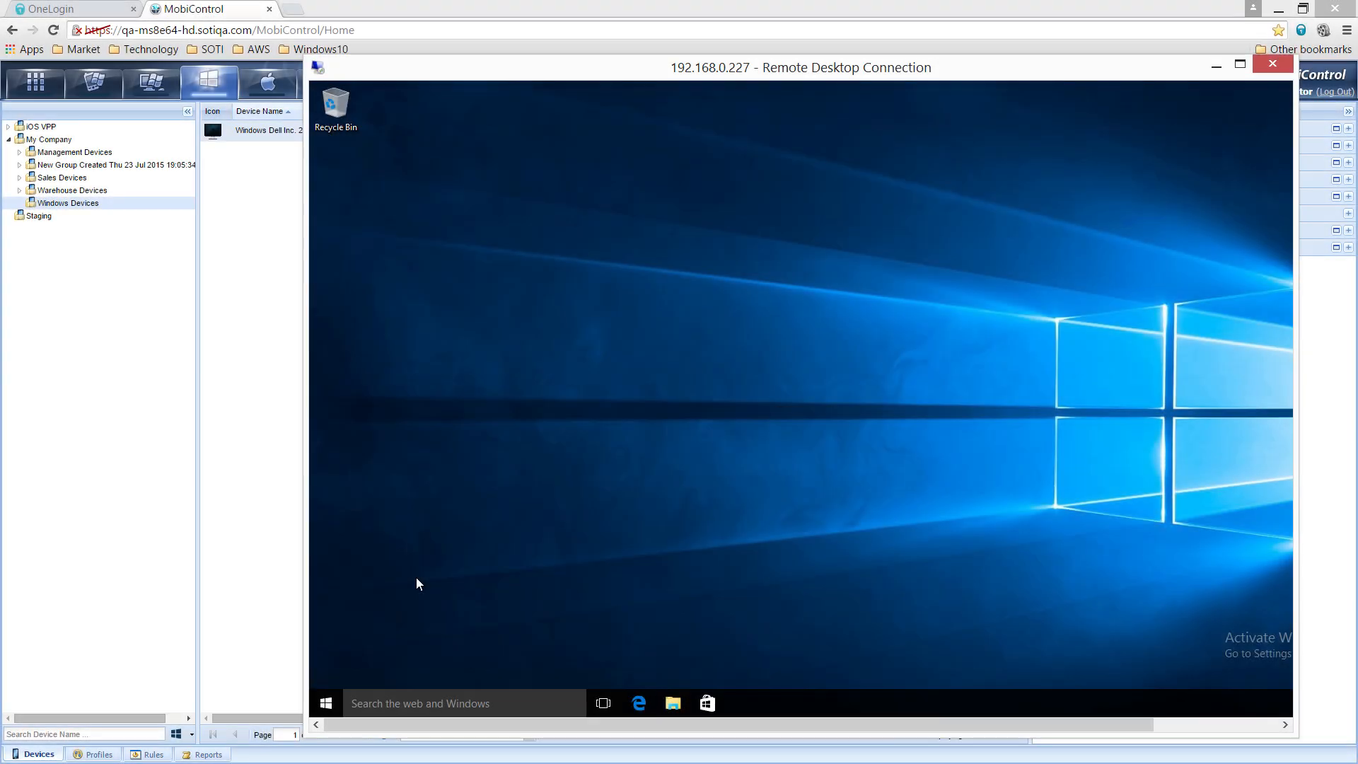
{"action": "mouse_move", "coordinate": [413, 587]}
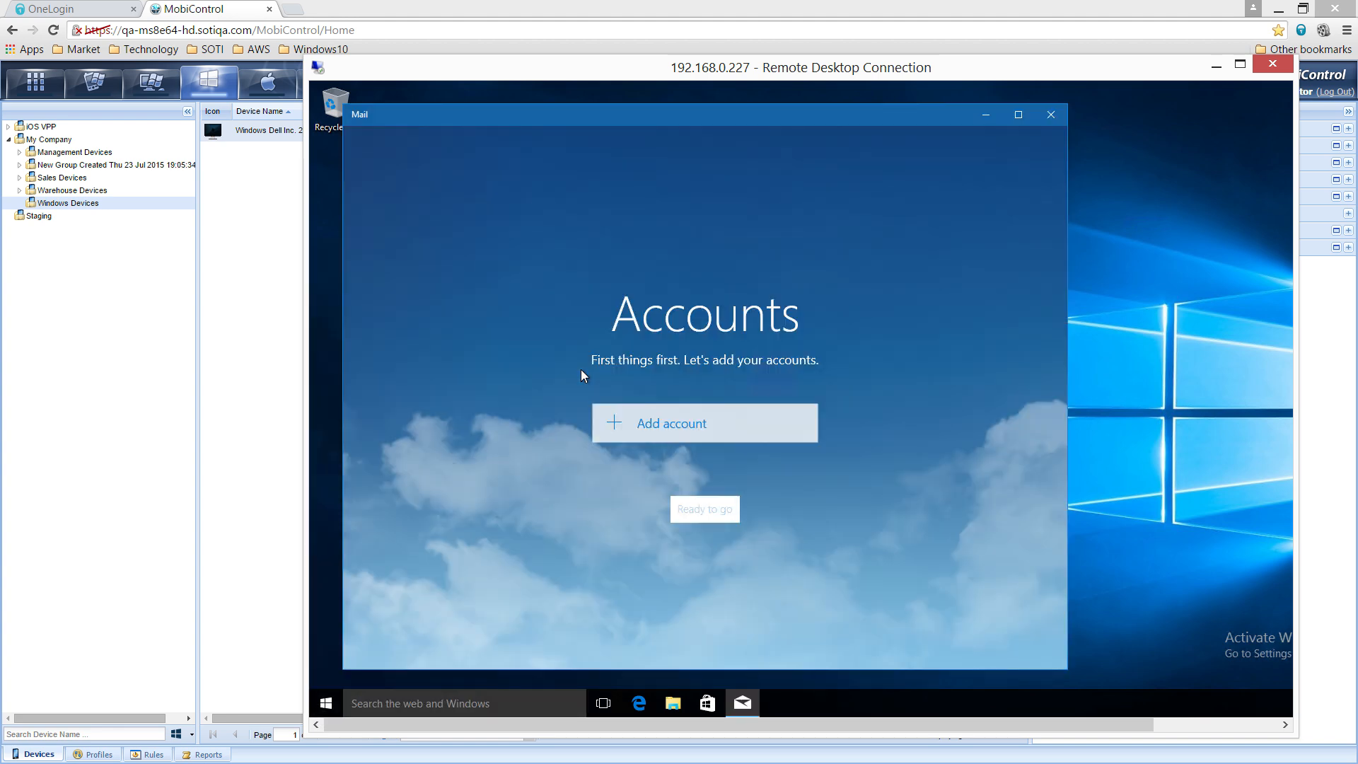
{"action": "mouse_move", "coordinate": [1051, 116]}
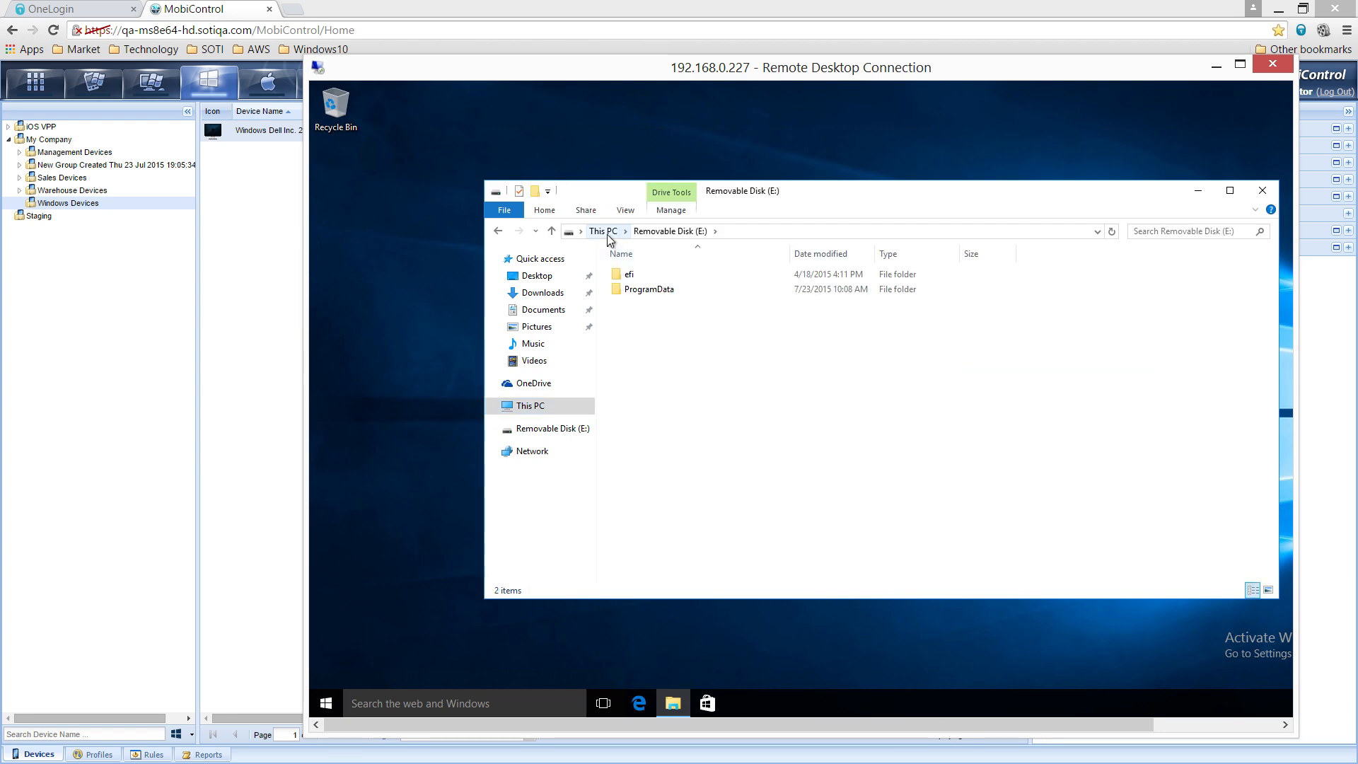
{"action": "left_click", "coordinate": [603, 231]}
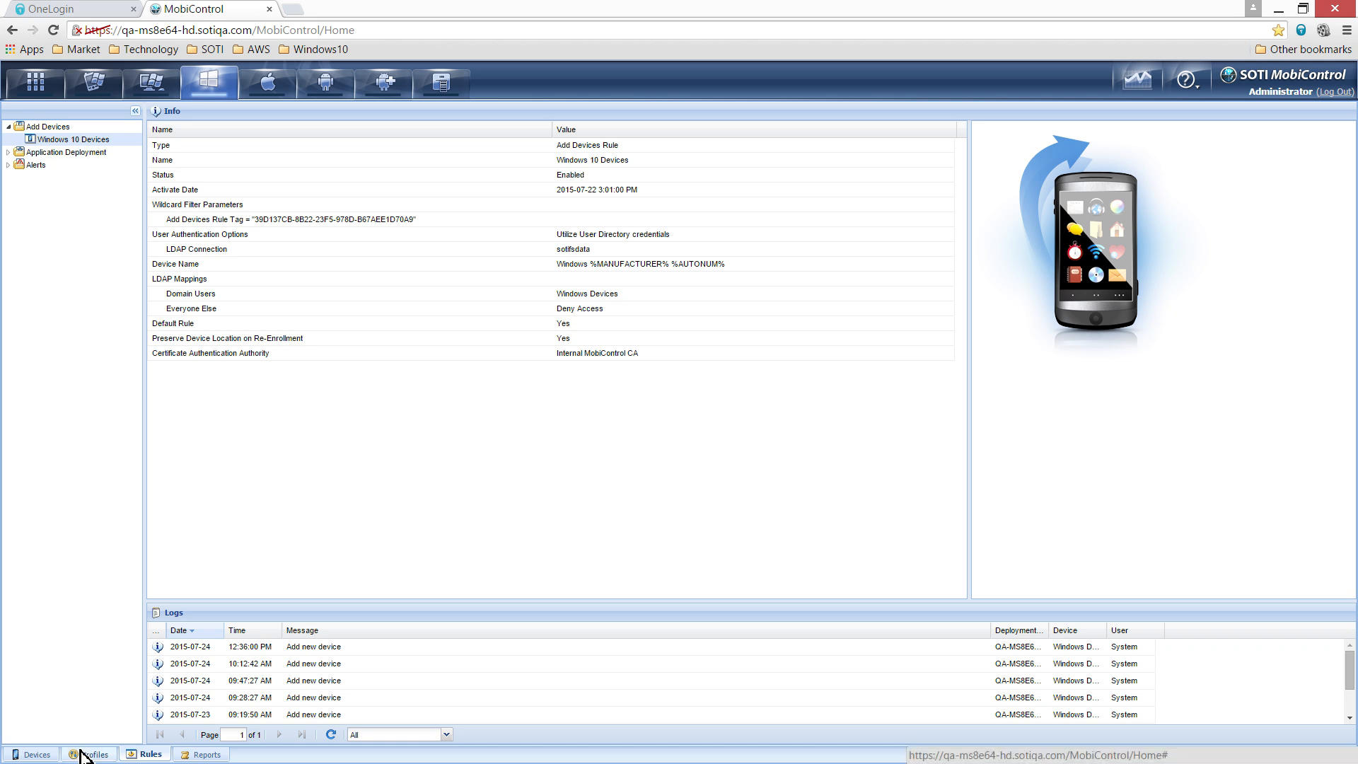
Edit the Feature Control profile, keeping SD card access disabled
{"action": "left_click", "coordinate": [89, 754]}
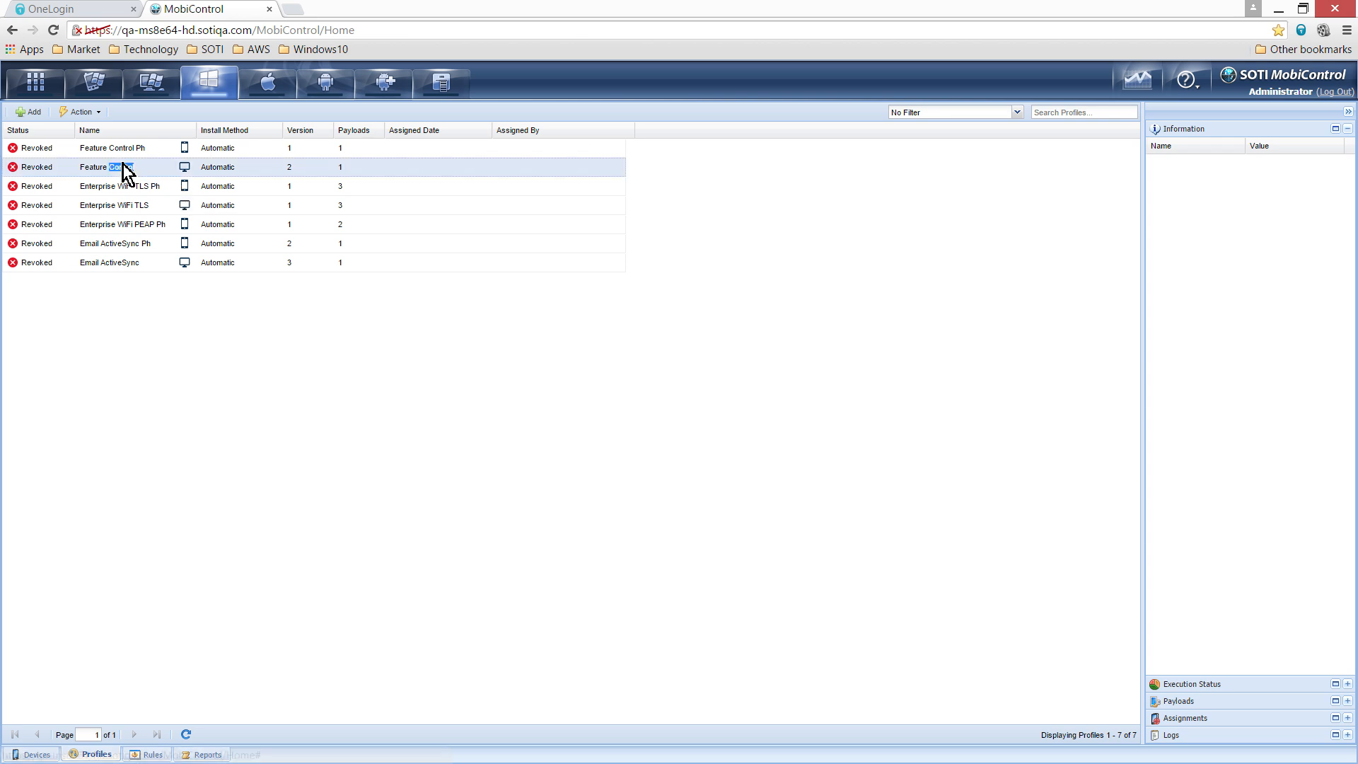
{"action": "right_click", "coordinate": [120, 167]}
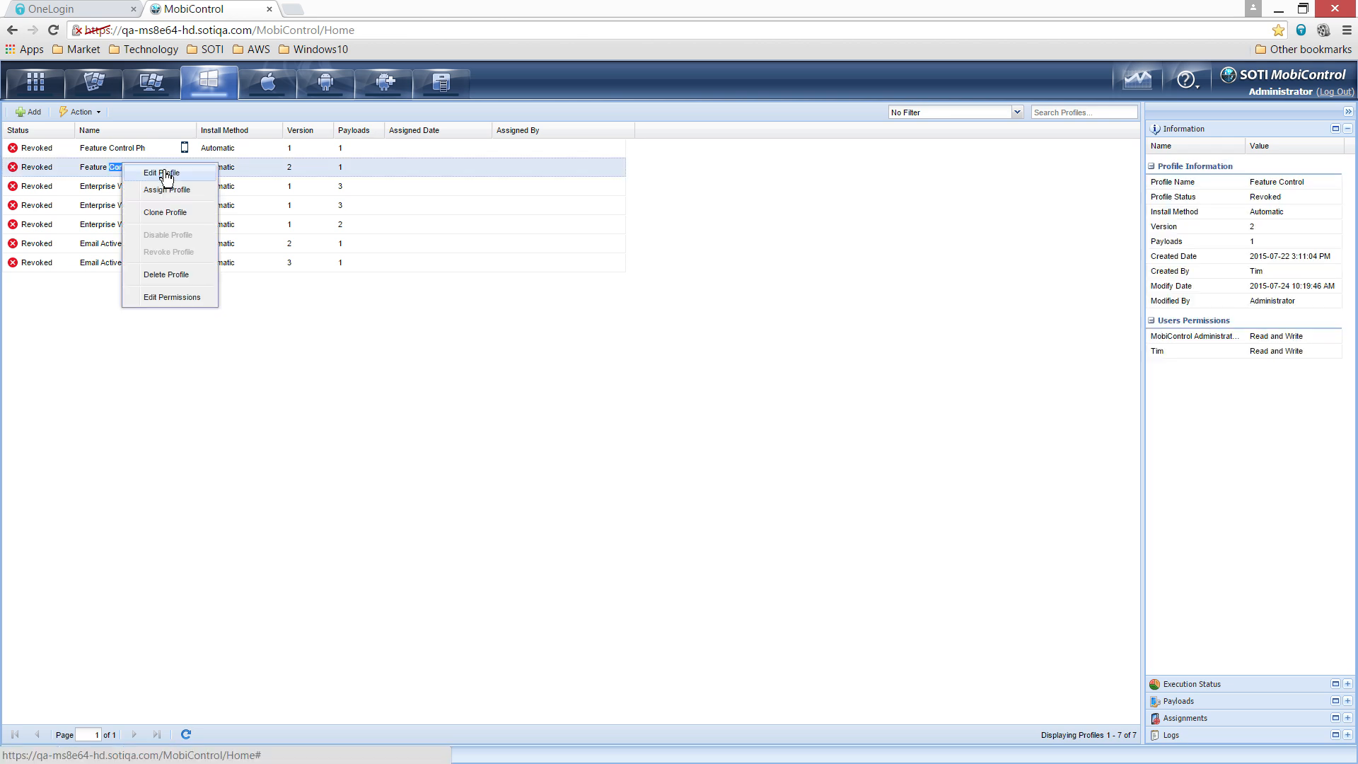
{"action": "left_click", "coordinate": [164, 173]}
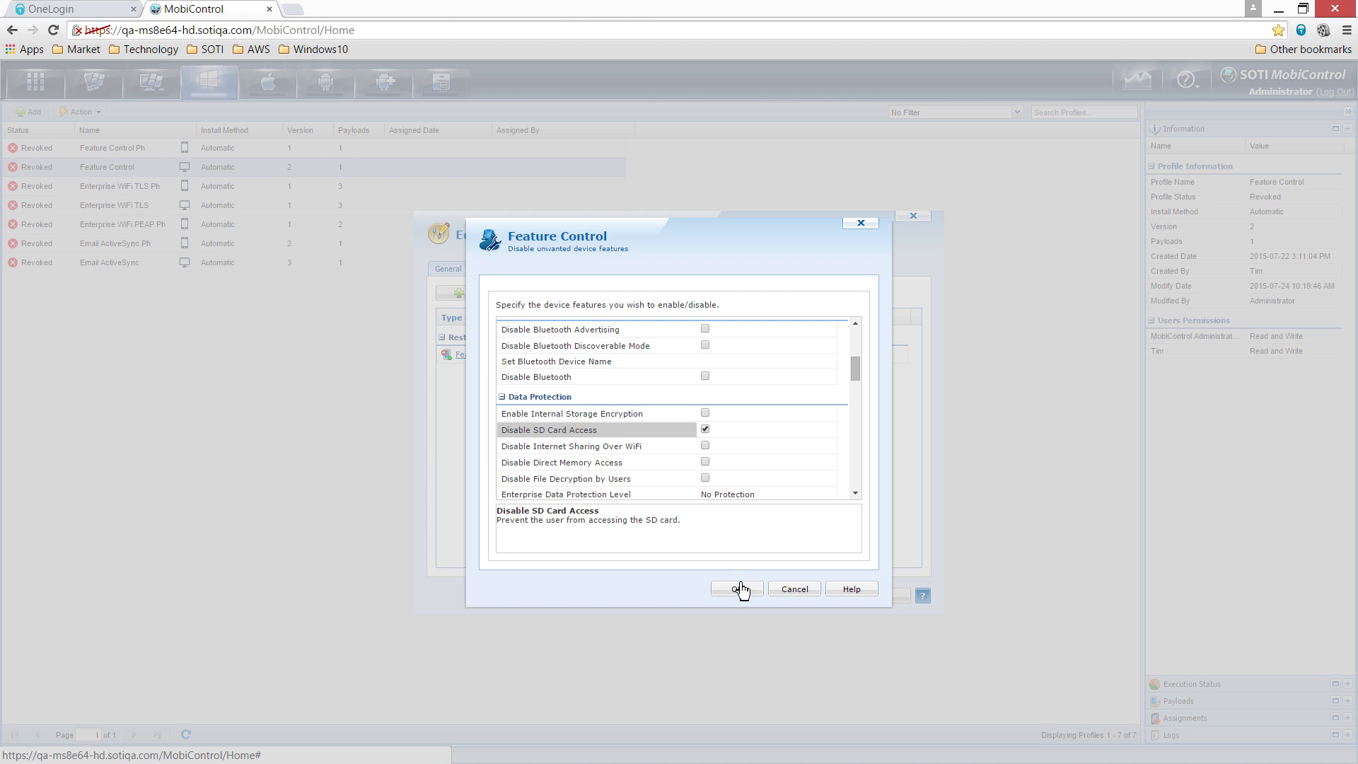
{"action": "left_click", "coordinate": [735, 589]}
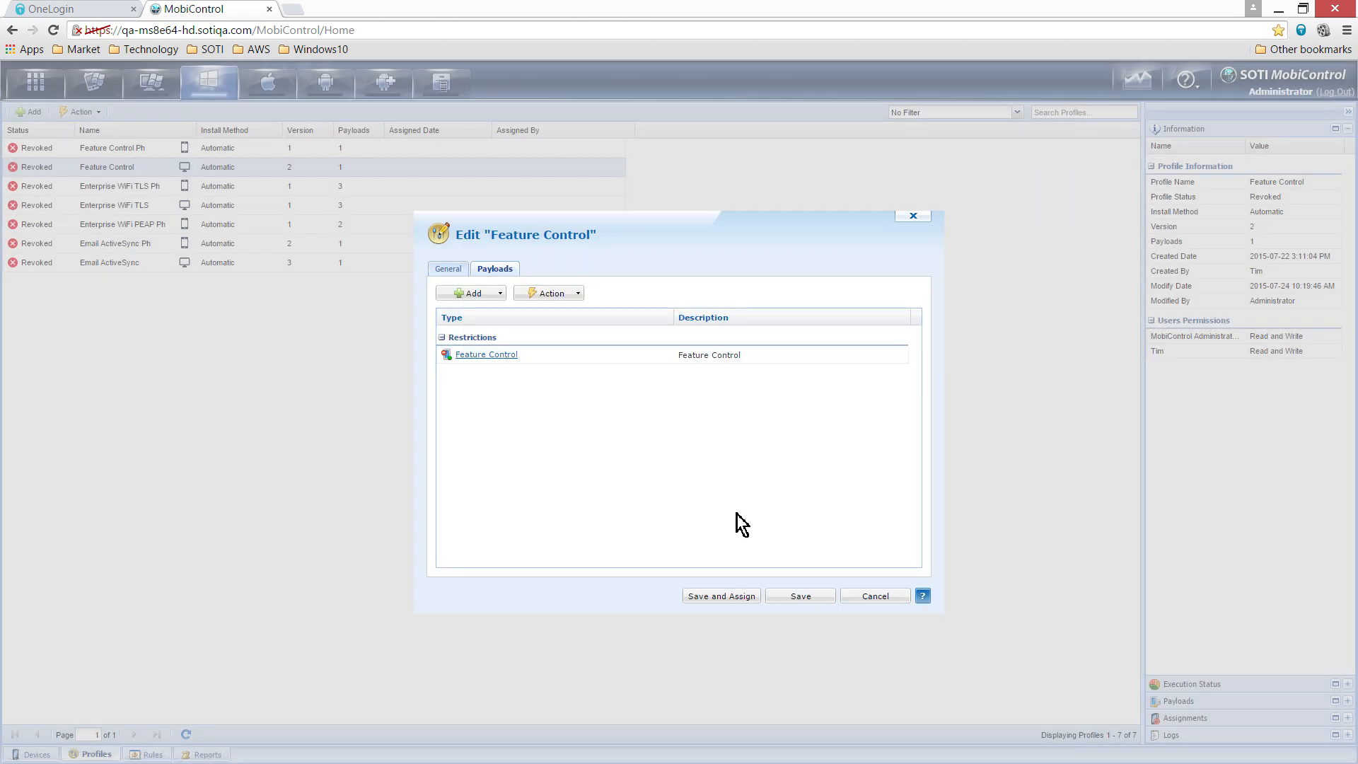
Save and assign the Feature Control profile to the Windows Devices group
{"action": "left_click", "coordinate": [720, 596]}
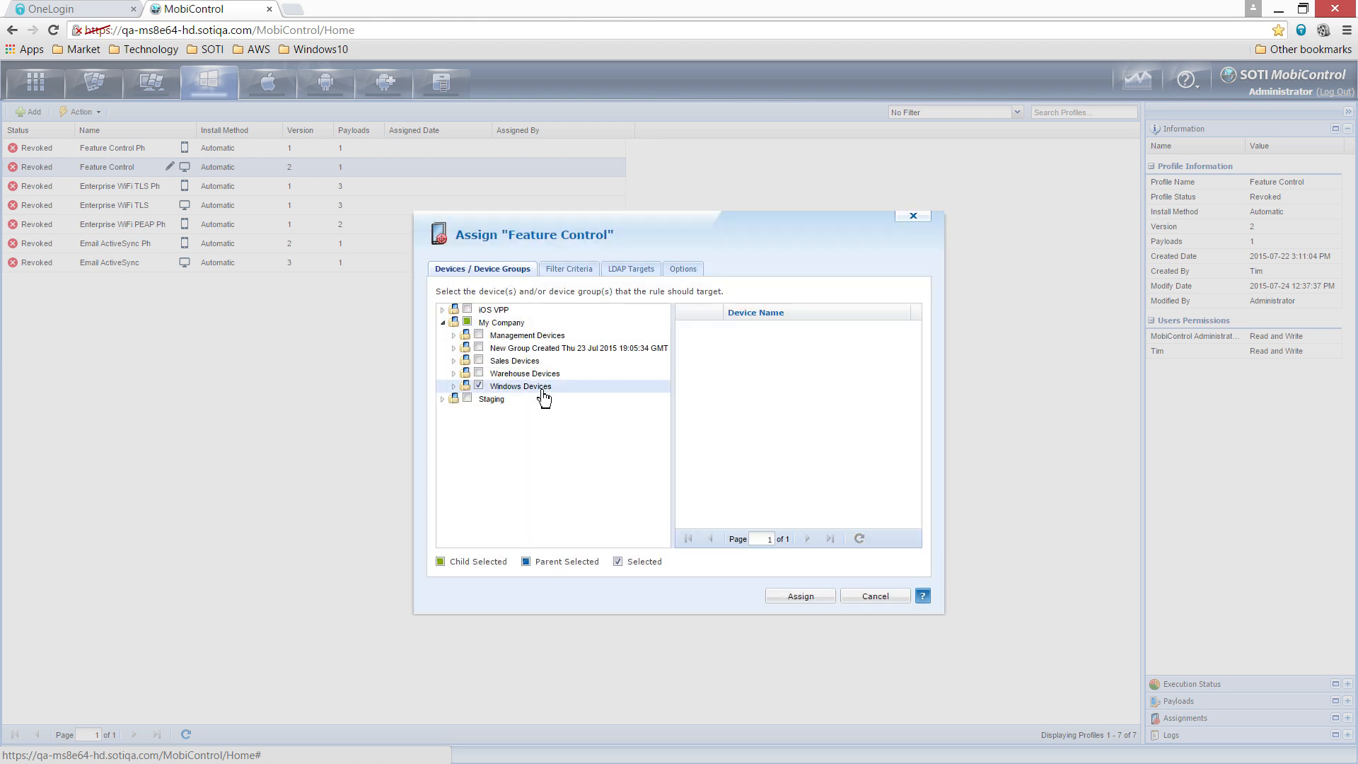
{"action": "left_click", "coordinate": [478, 385]}
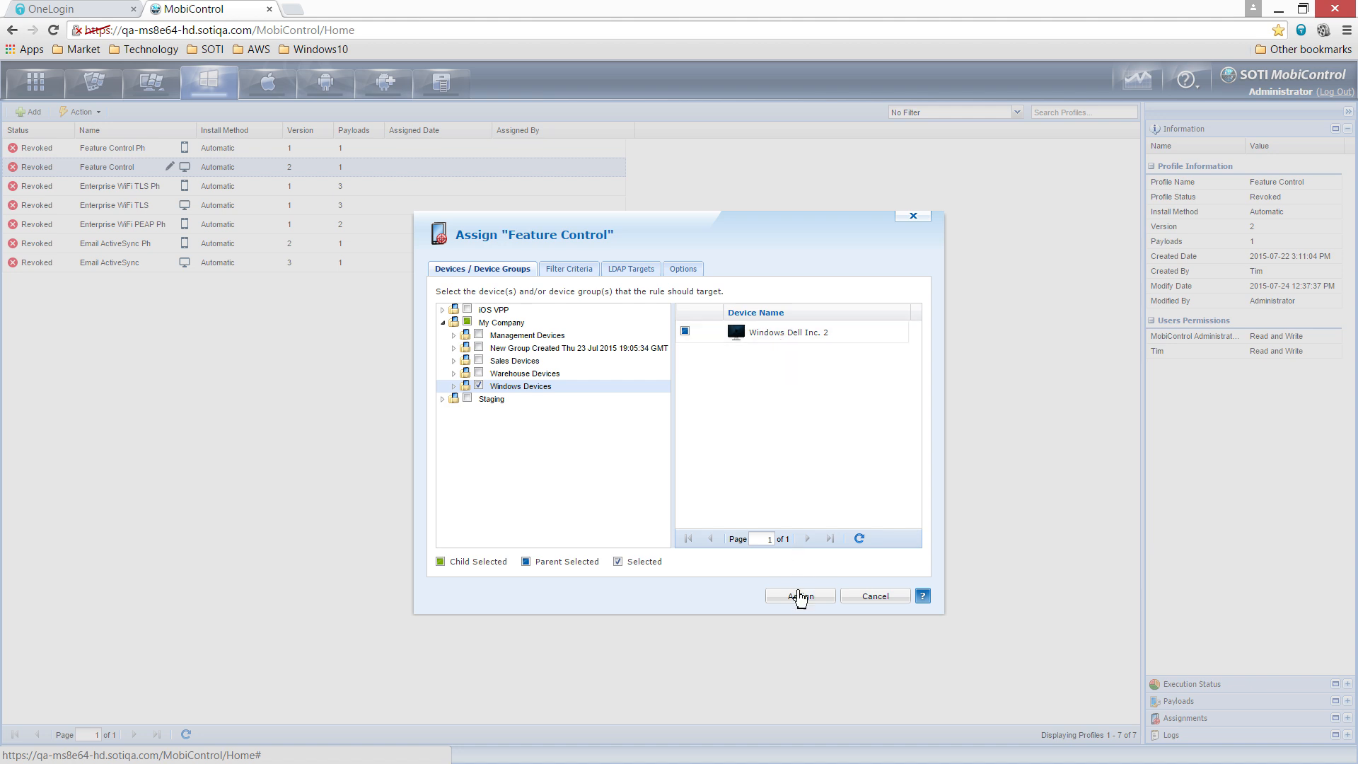
{"action": "left_click", "coordinate": [799, 596]}
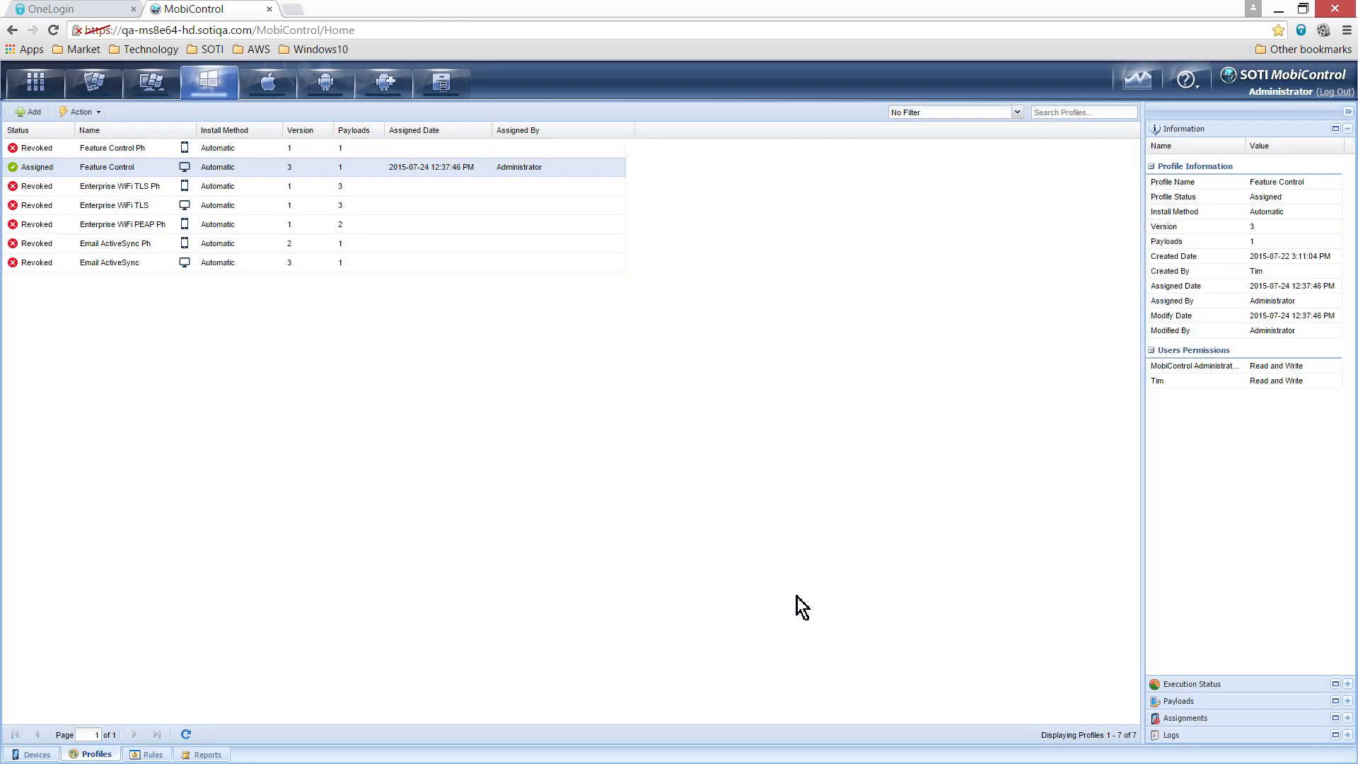
{"action": "mouse_move", "coordinate": [221, 317]}
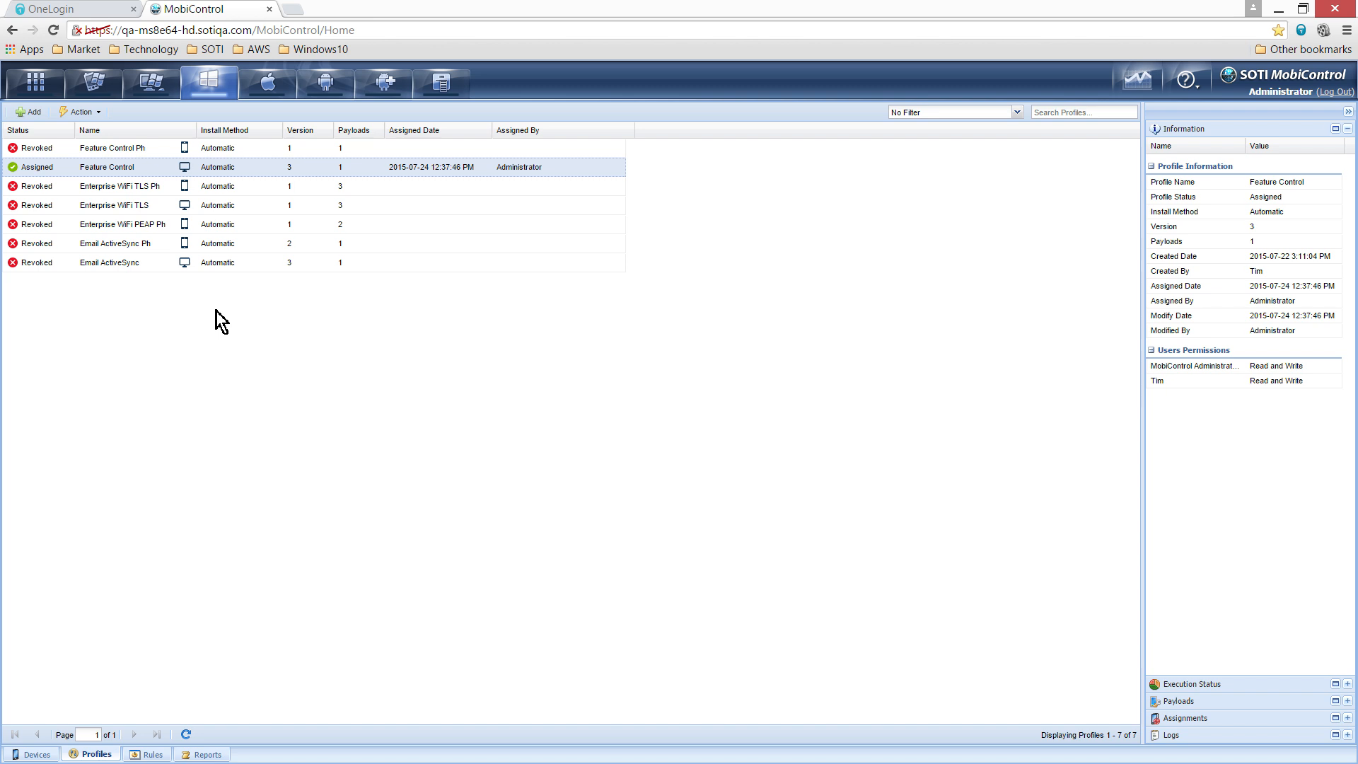
Edit the Email ActiveSync profile and confirm its Exchange account details
{"action": "right_click", "coordinate": [109, 263]}
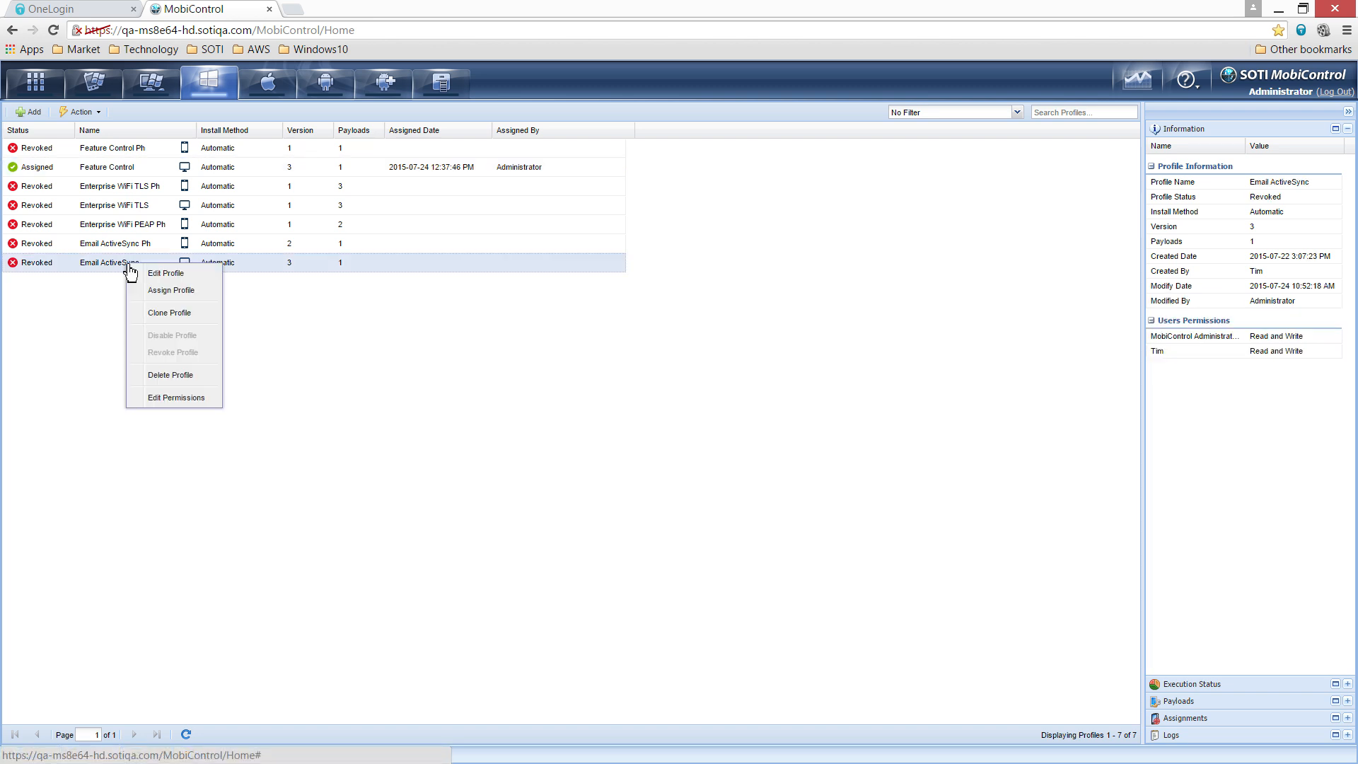
{"action": "left_click", "coordinate": [166, 273]}
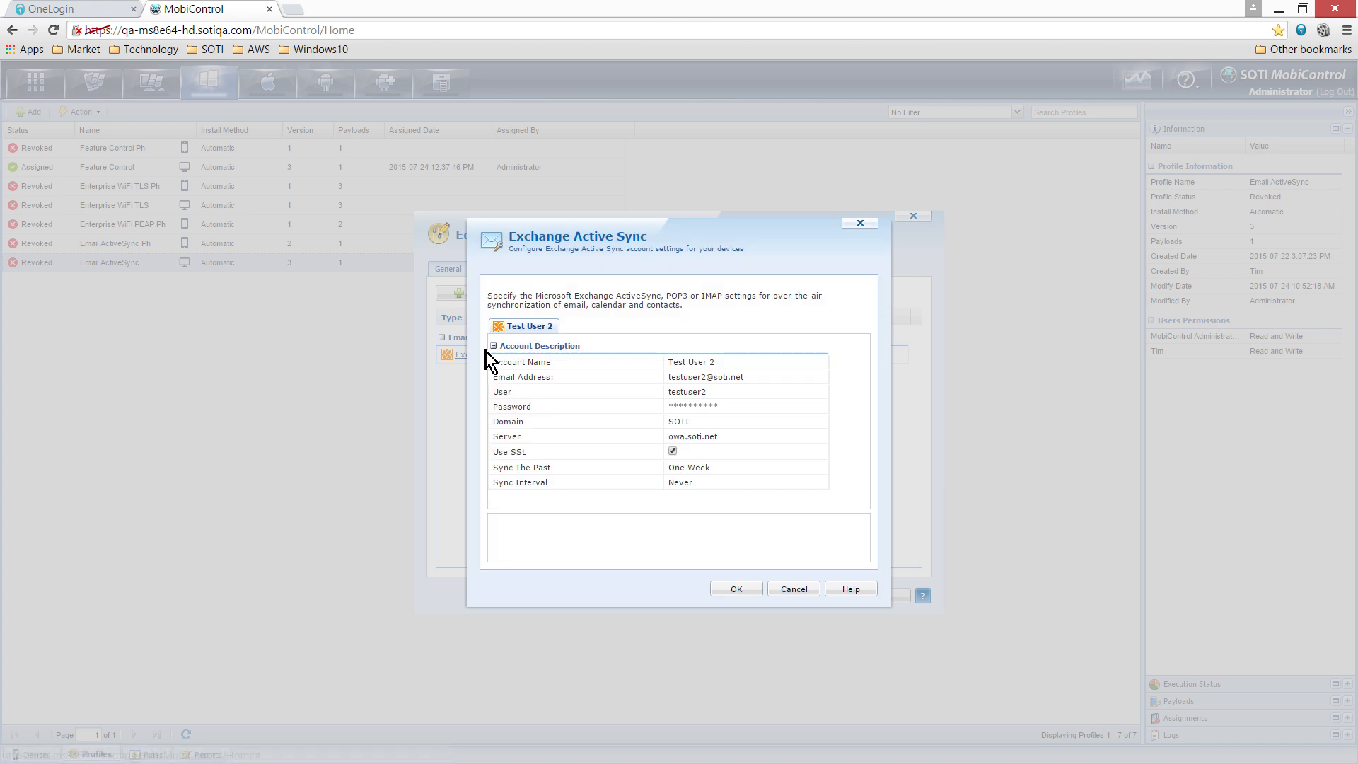
{"action": "left_click", "coordinate": [736, 589]}
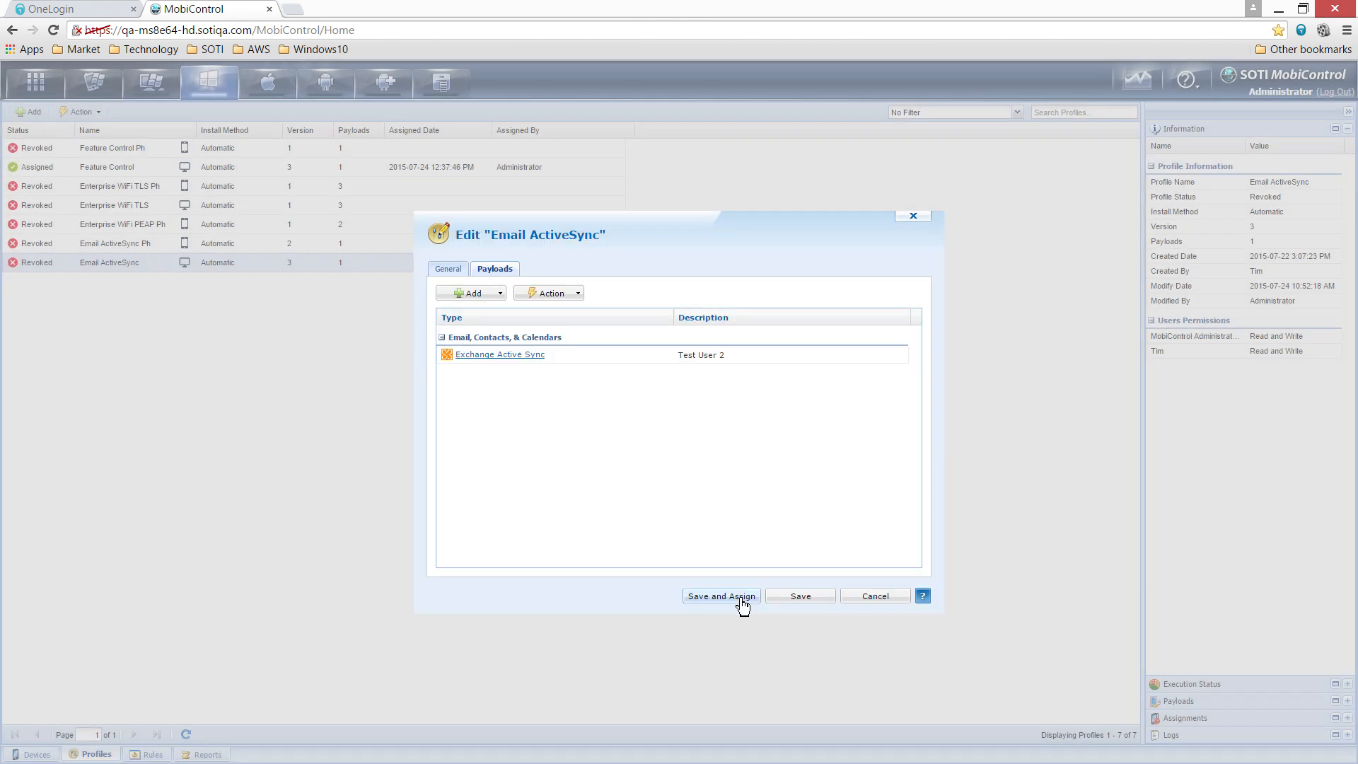
Save and assign the Email ActiveSync profile to Windows Devices, then return to the device list
{"action": "left_click", "coordinate": [720, 596]}
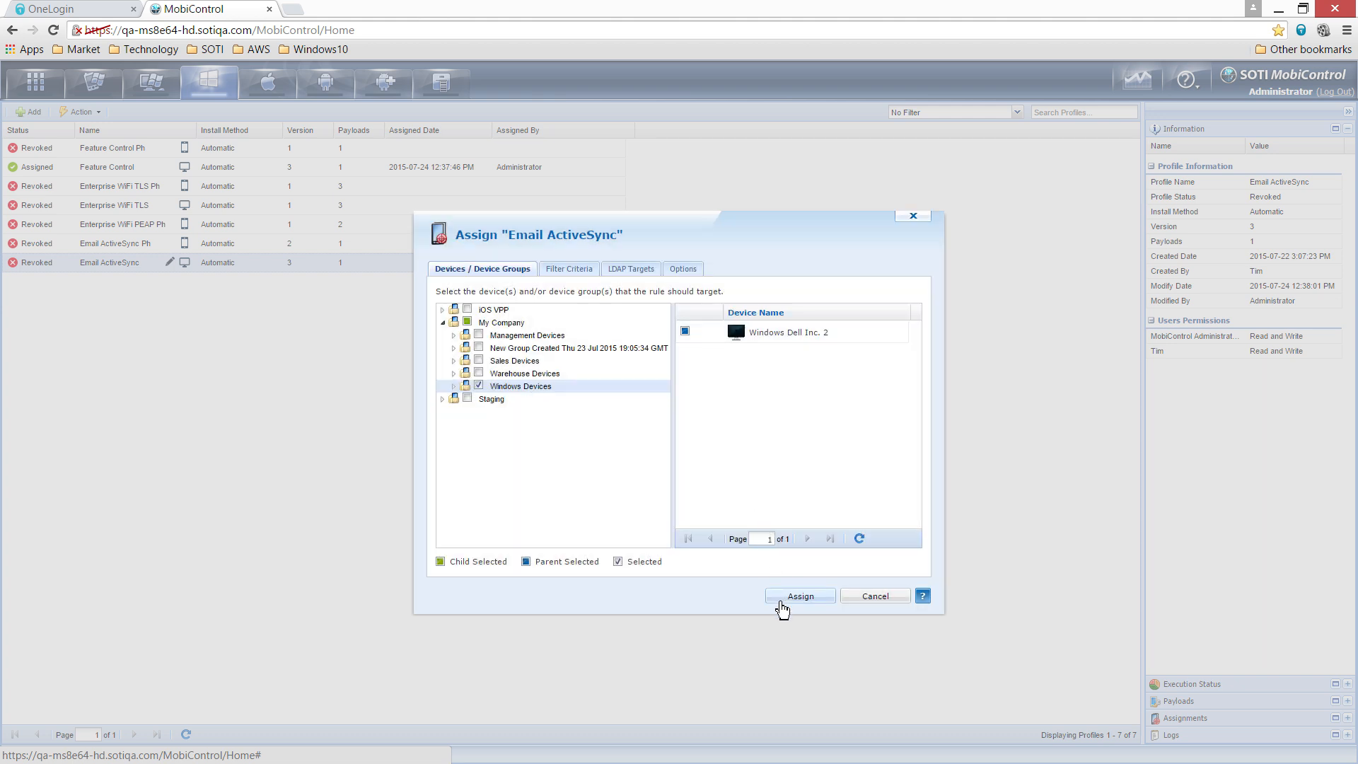
{"action": "left_click", "coordinate": [799, 595]}
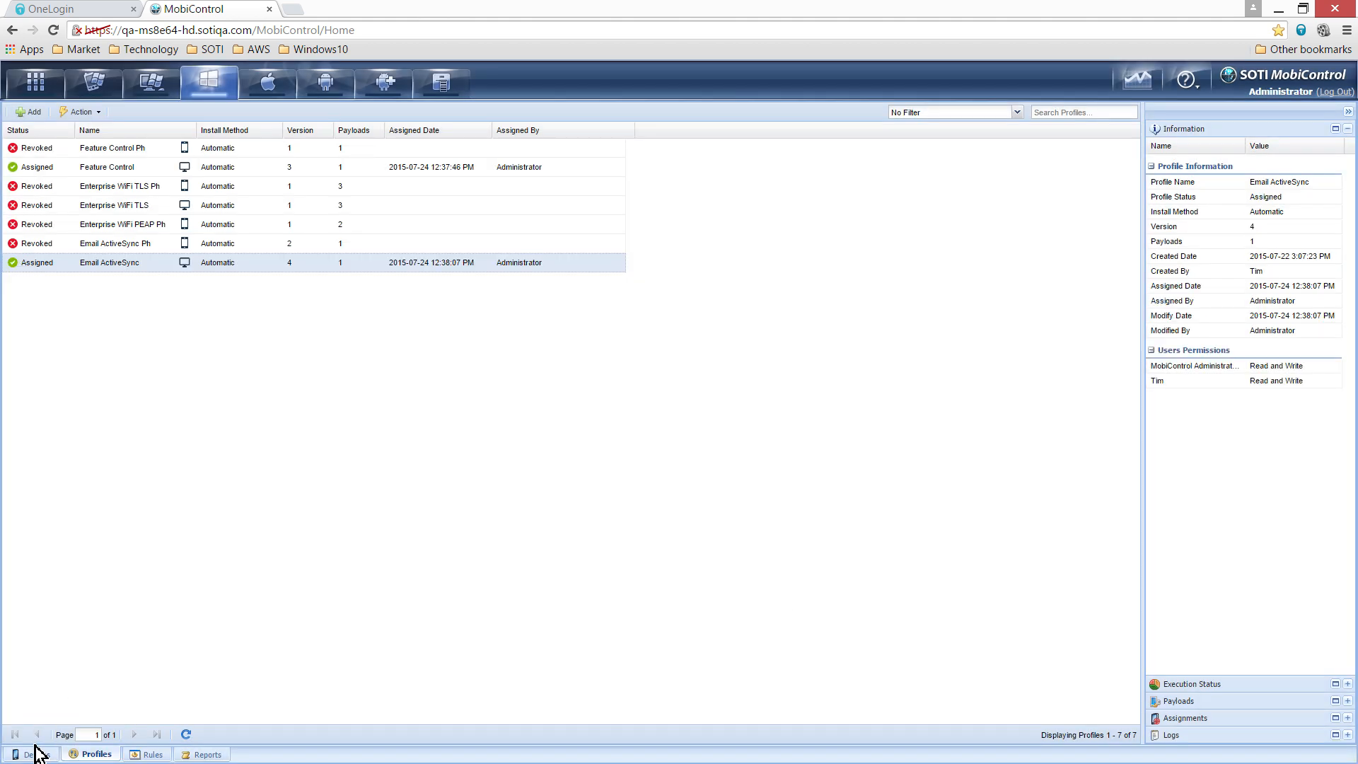
{"action": "left_click", "coordinate": [29, 754]}
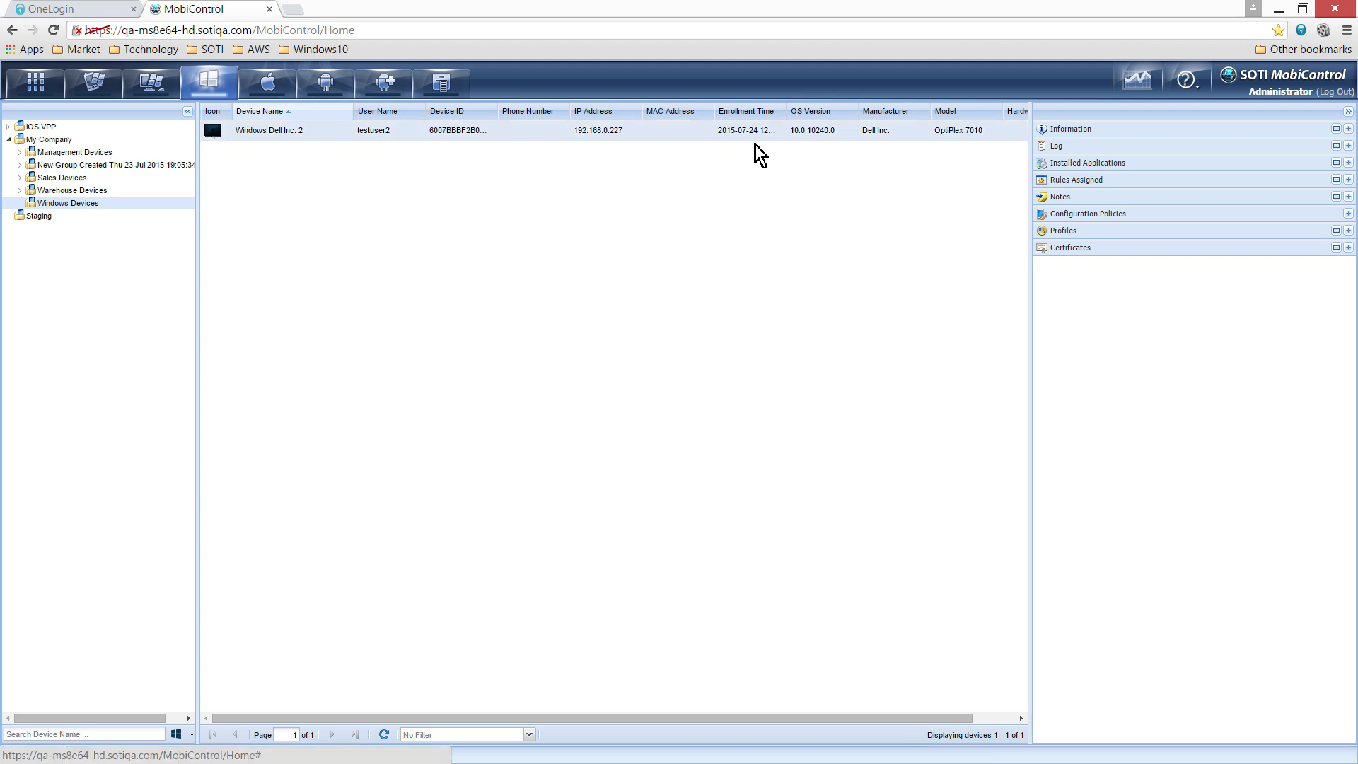
On the remote PC, try Removable Disk (E:) and dismiss the access denied message
{"action": "left_click", "coordinate": [1064, 229]}
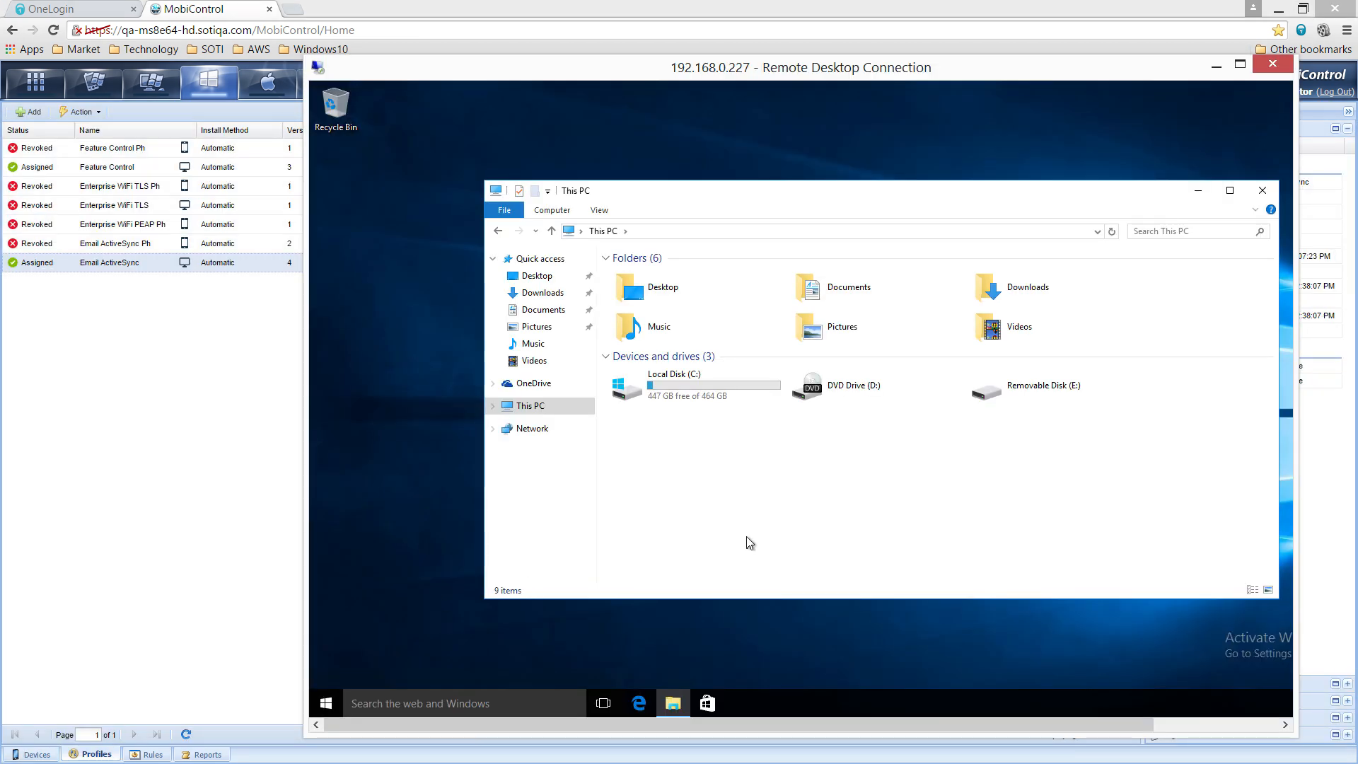
{"action": "mouse_move", "coordinate": [1054, 379]}
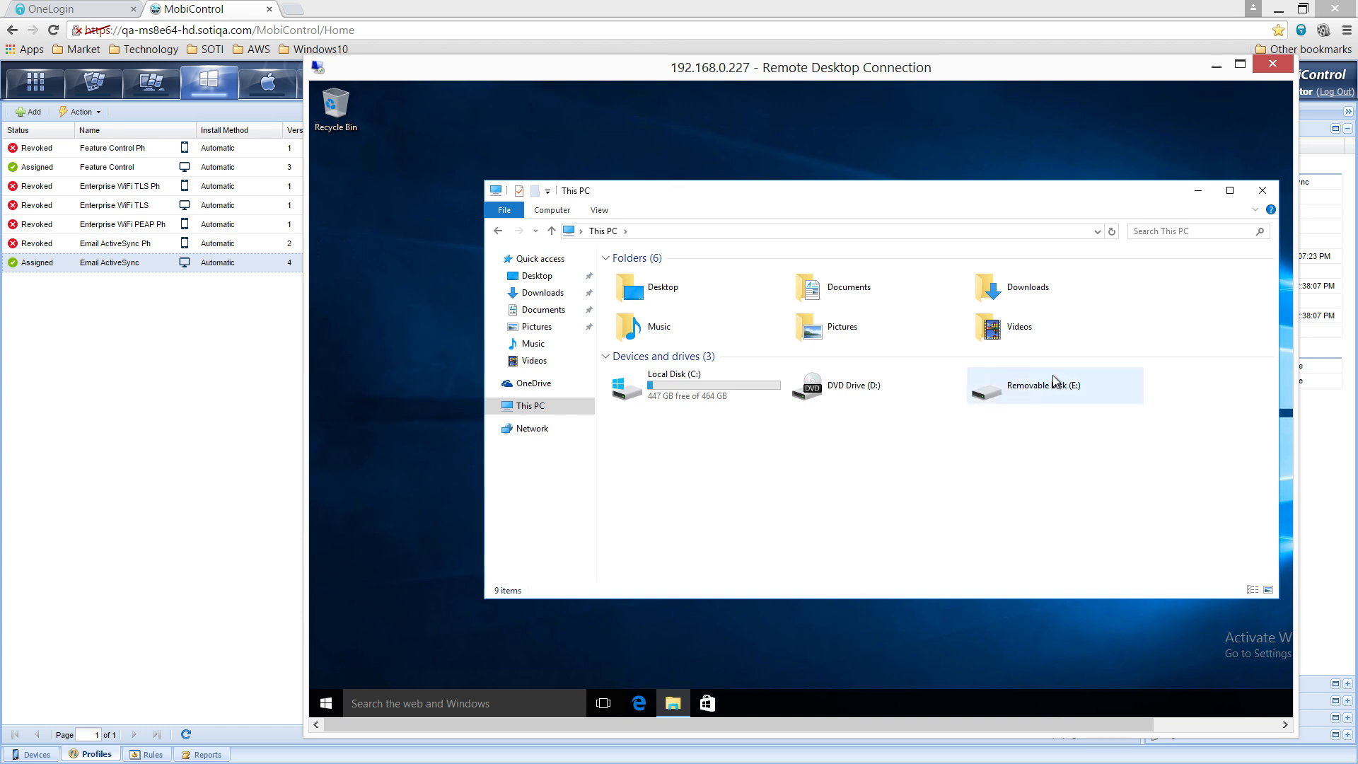
{"action": "double_click", "coordinate": [1053, 385]}
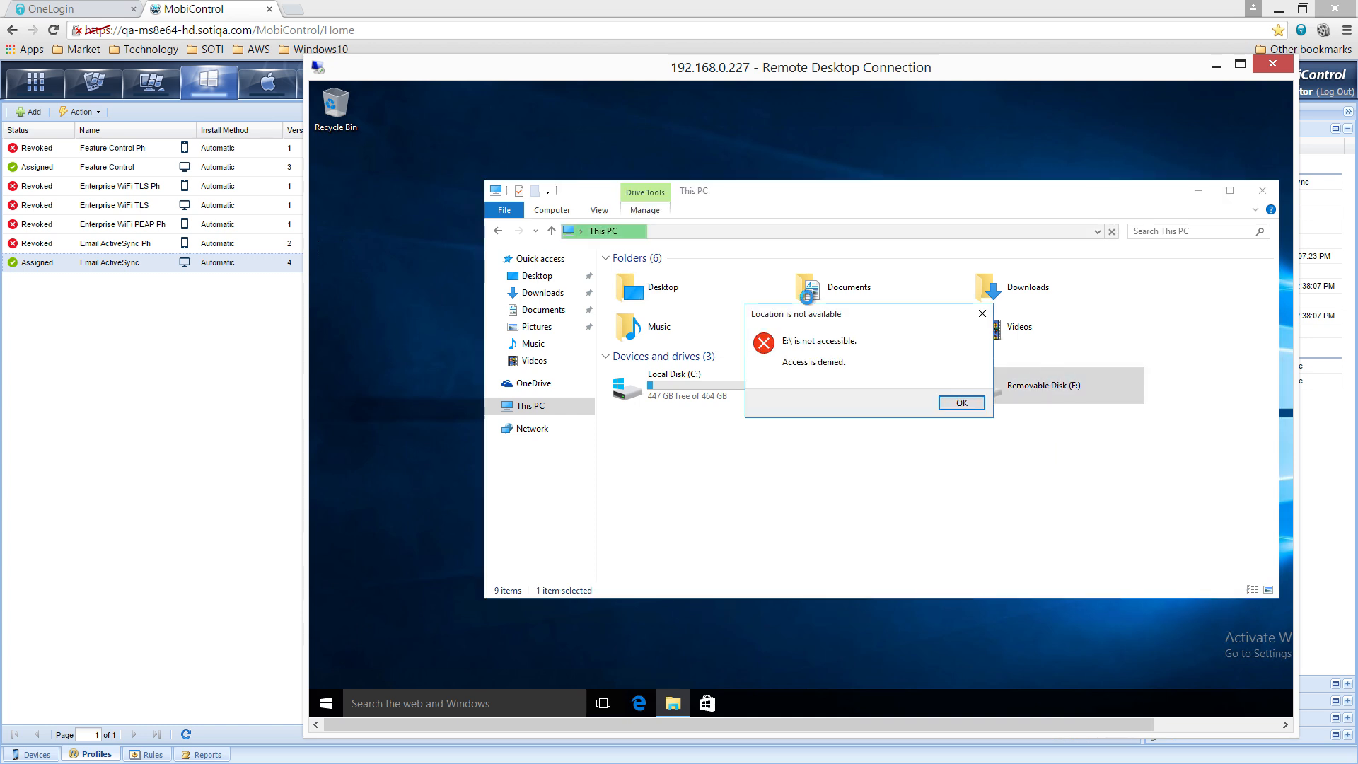
{"action": "left_click", "coordinate": [962, 402]}
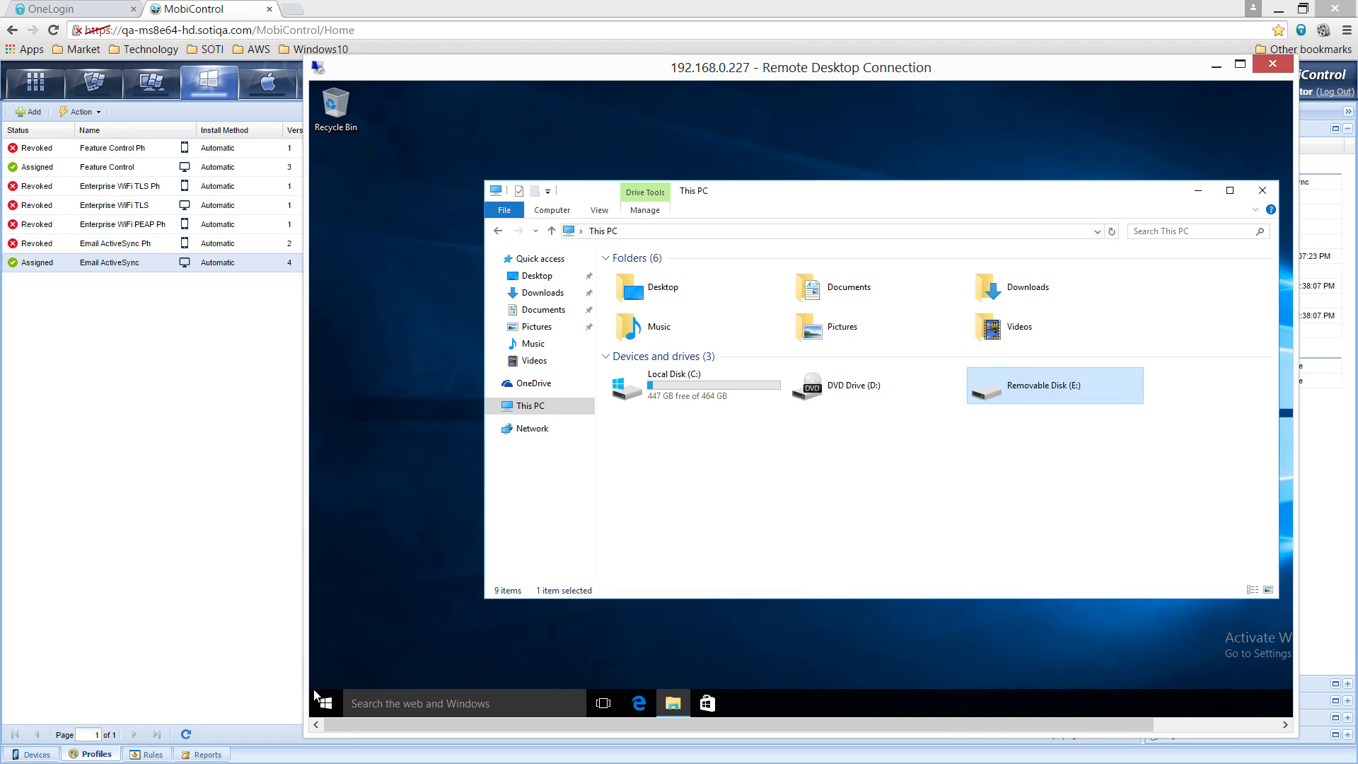
Bring up the start screen and launch Mail from it
{"action": "left_click", "coordinate": [325, 703]}
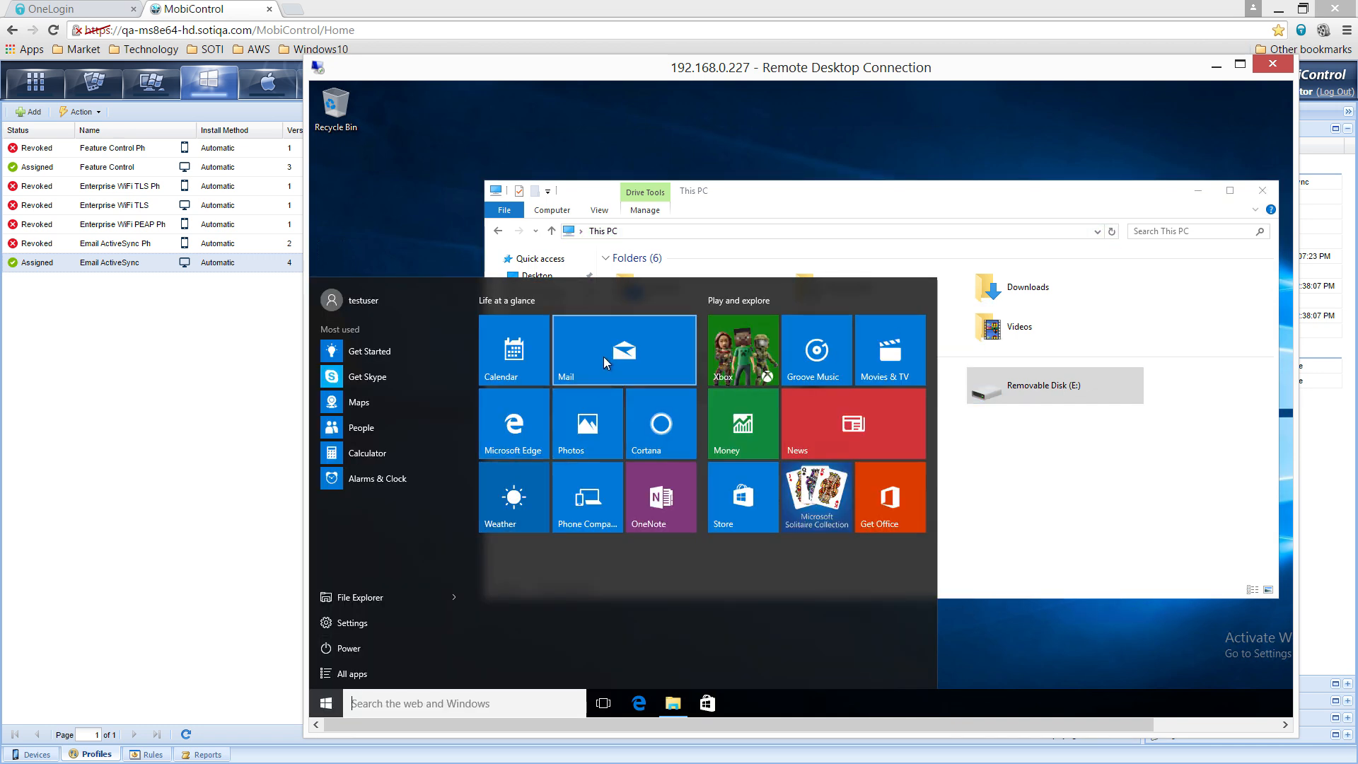
{"action": "left_click", "coordinate": [624, 349]}
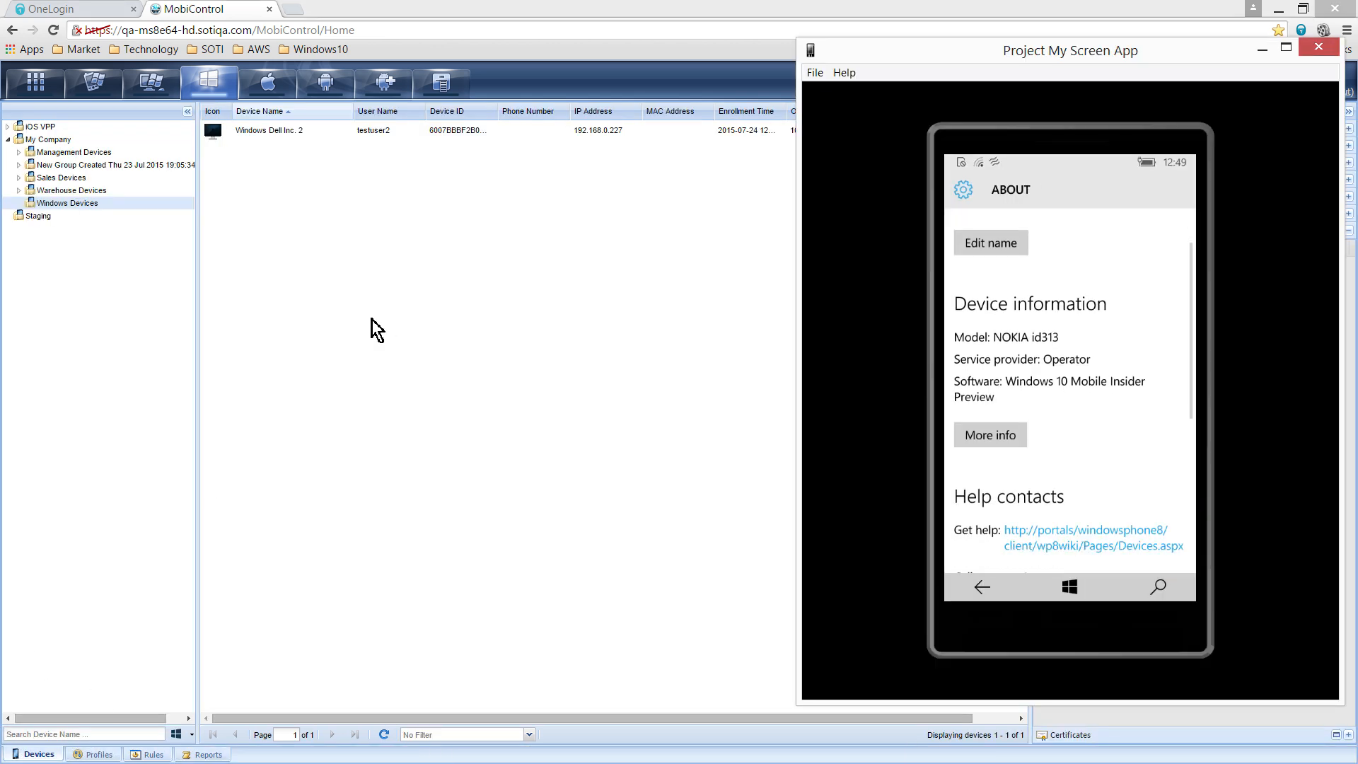
{"action": "mouse_move", "coordinate": [973, 405]}
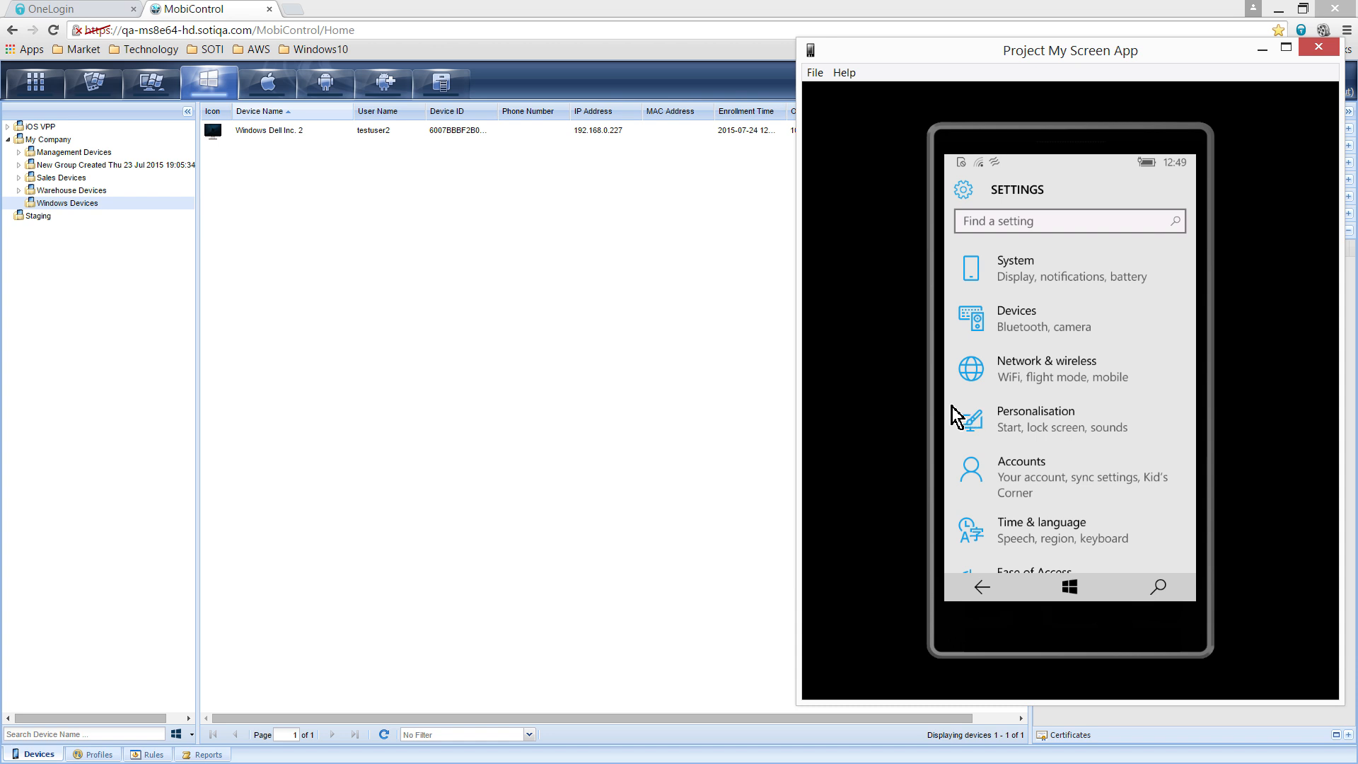
Connect the Nokia phone to work access with server qa-ms8e so it reports connected to work or school
{"action": "left_click", "coordinate": [1021, 467]}
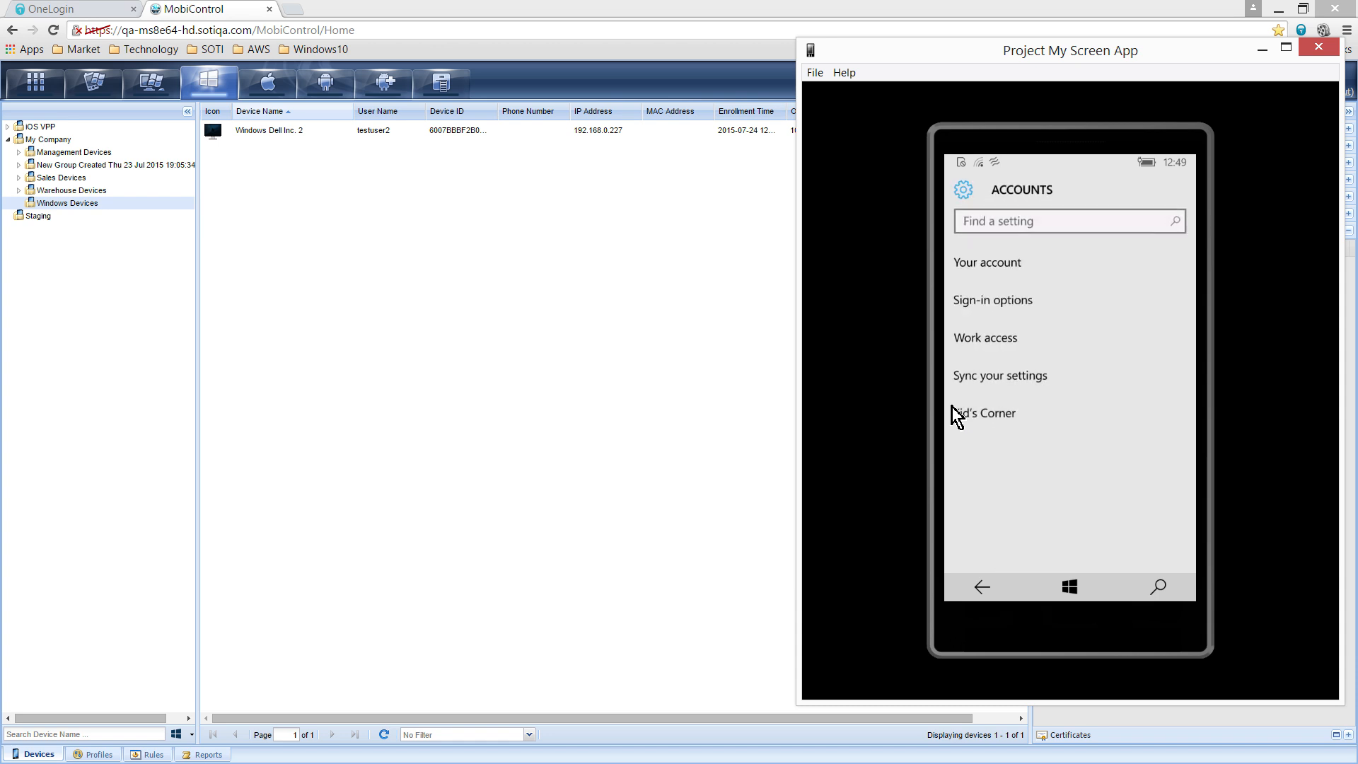
{"action": "left_click", "coordinate": [985, 336]}
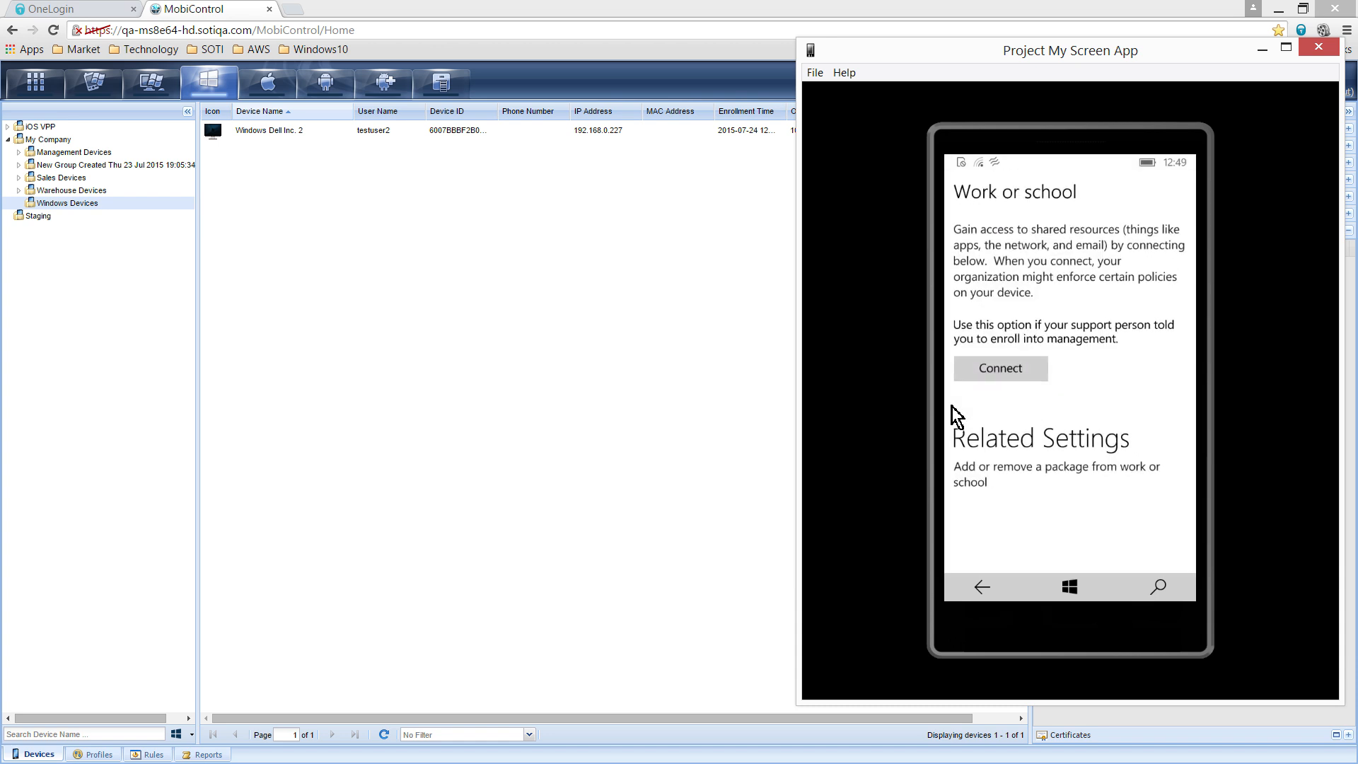
{"action": "left_click", "coordinate": [1001, 368]}
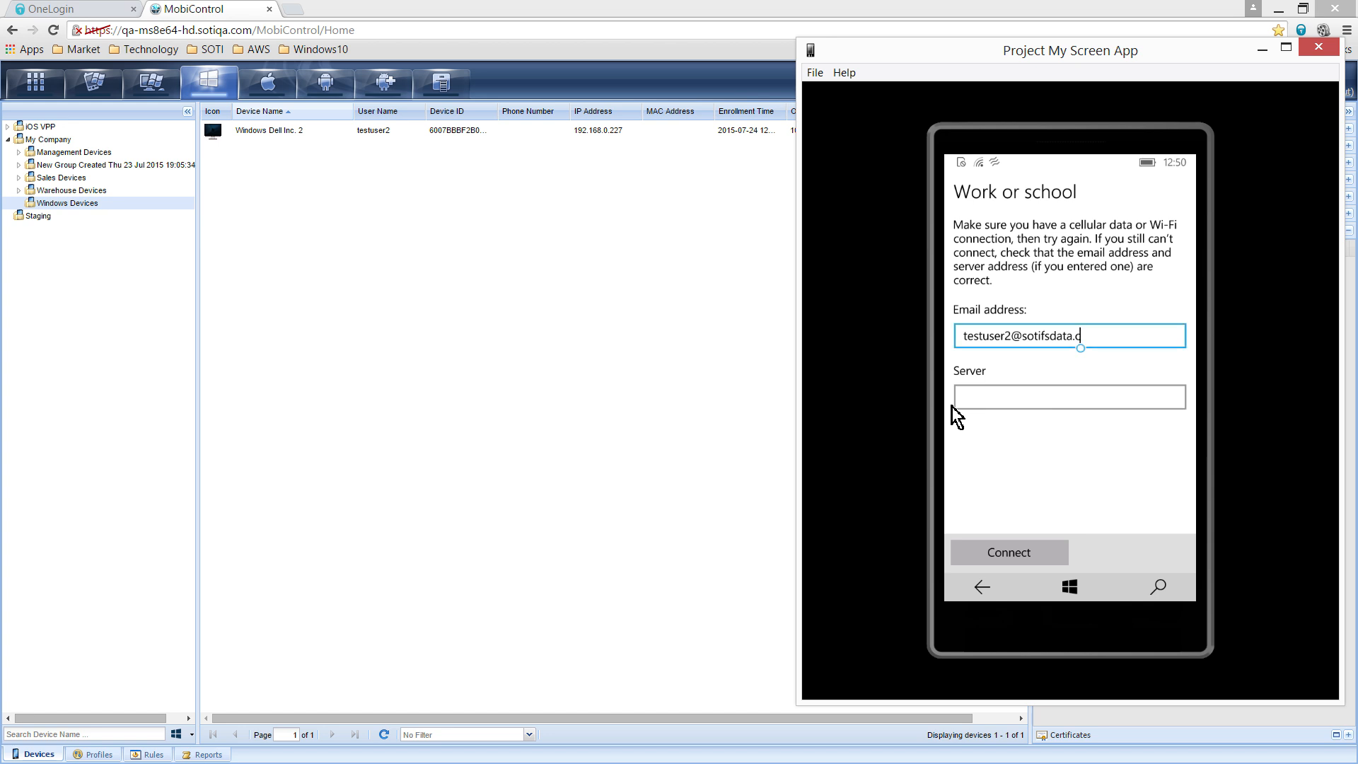
{"action": "type", "text": "qa-ms8e"}
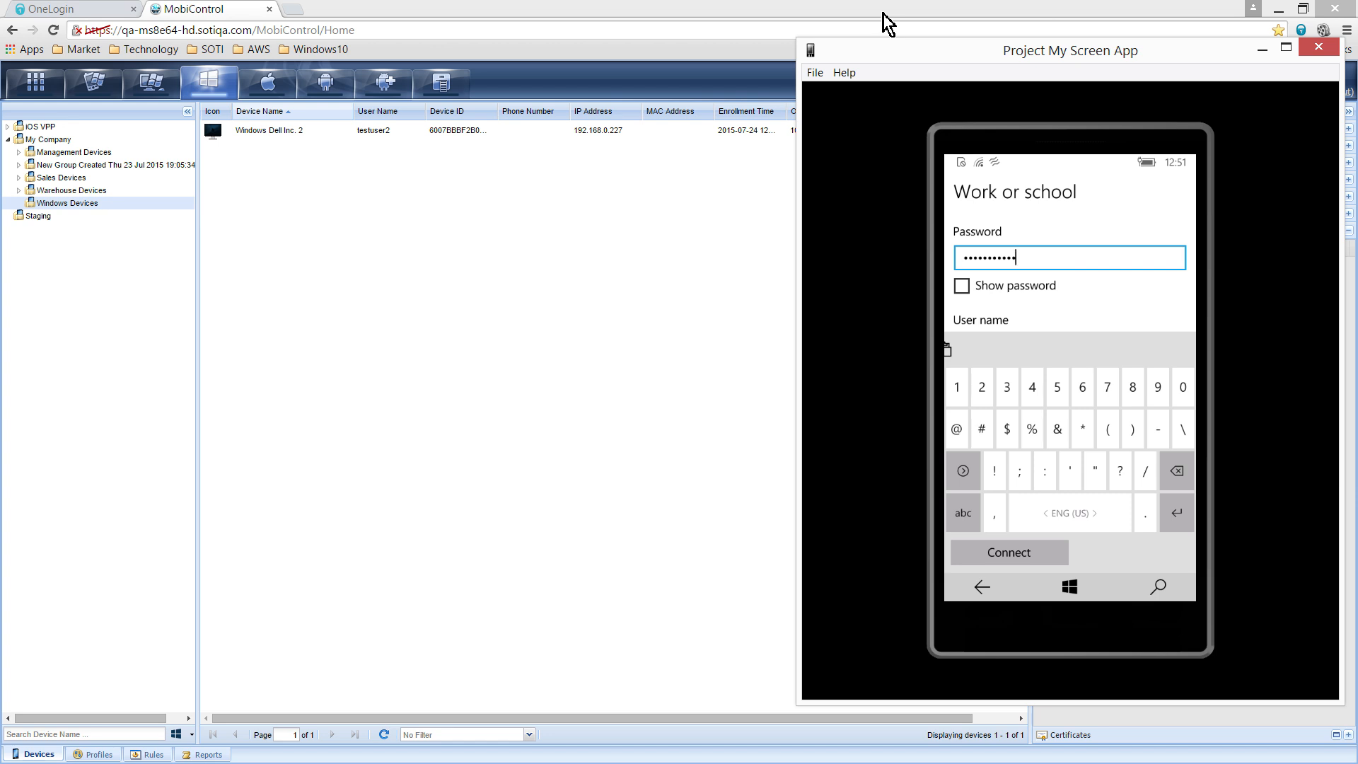
{"action": "left_click", "coordinate": [1008, 552]}
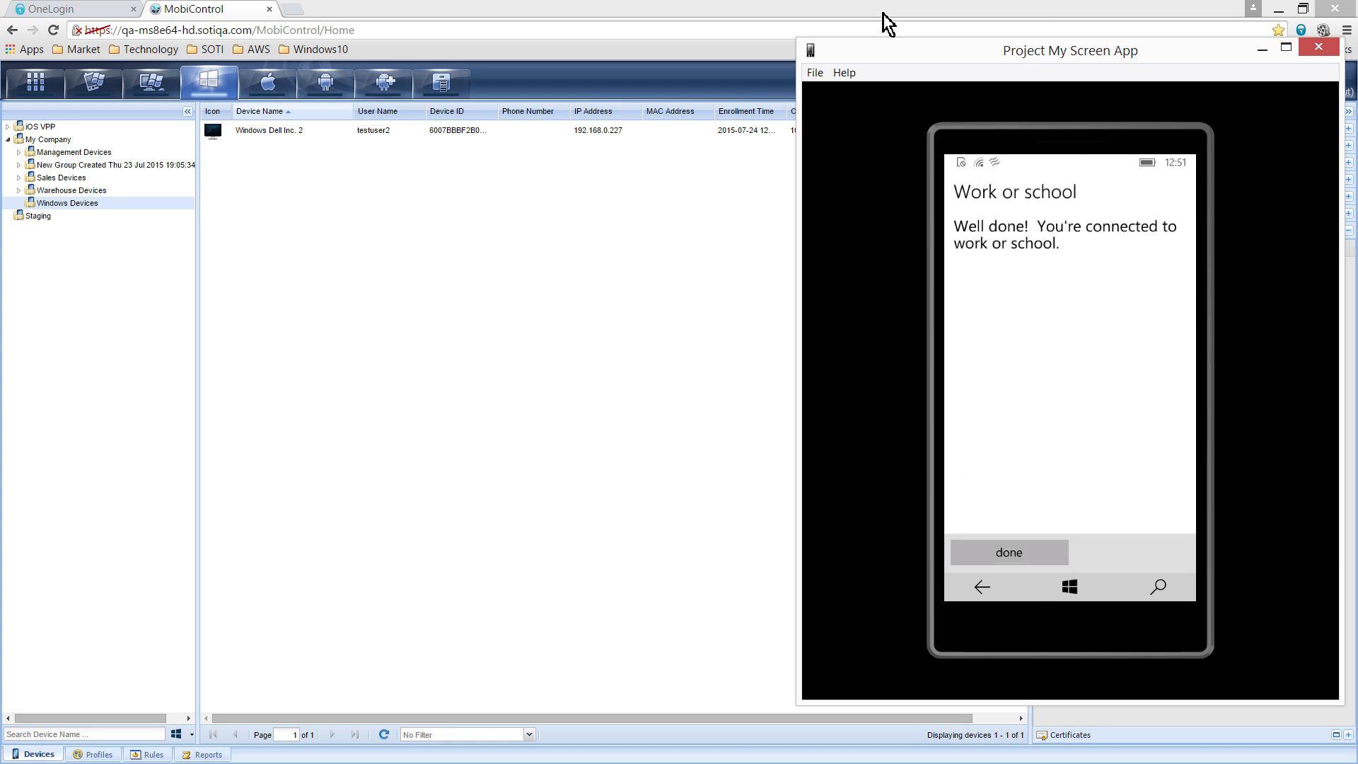
Reload the Windows Devices group so both the Dell desktop and Nokia phone are listed
{"action": "left_click", "coordinate": [1010, 552]}
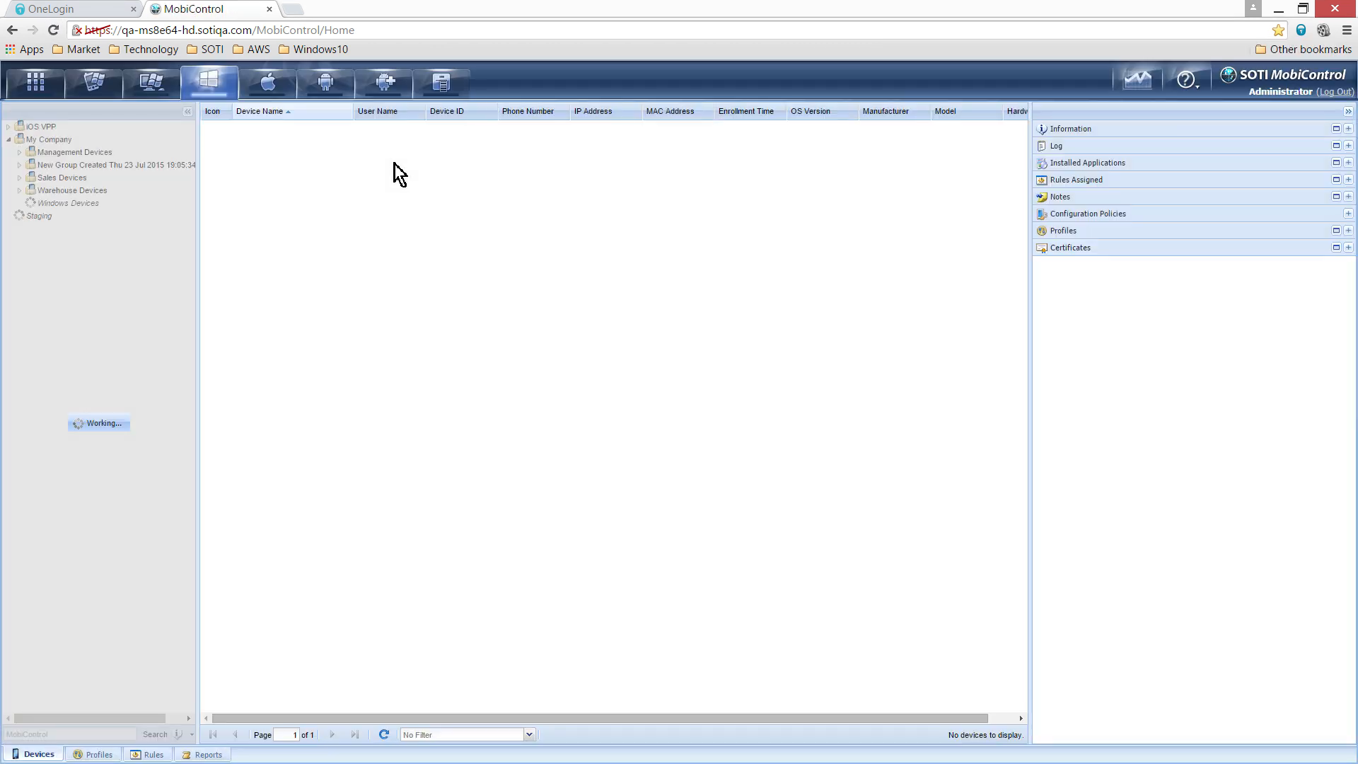
{"action": "left_click", "coordinate": [68, 204]}
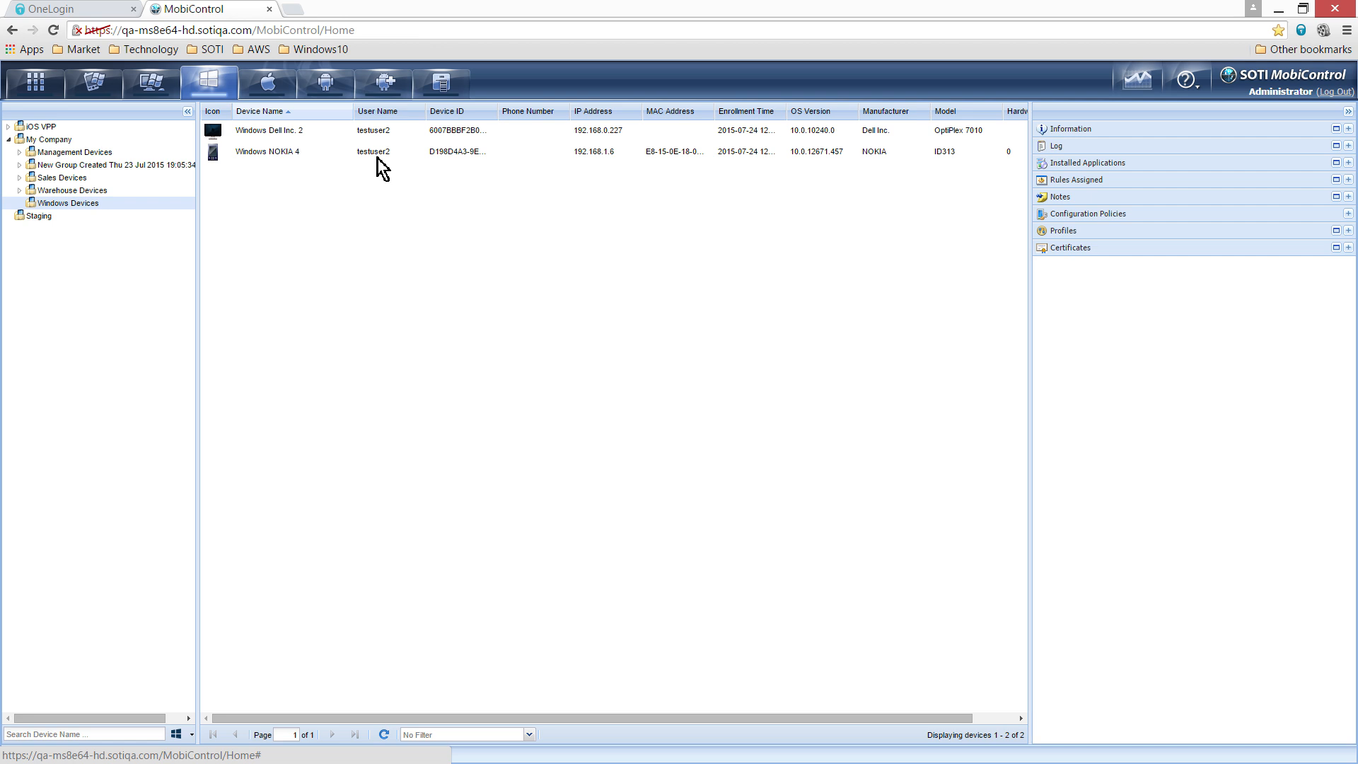